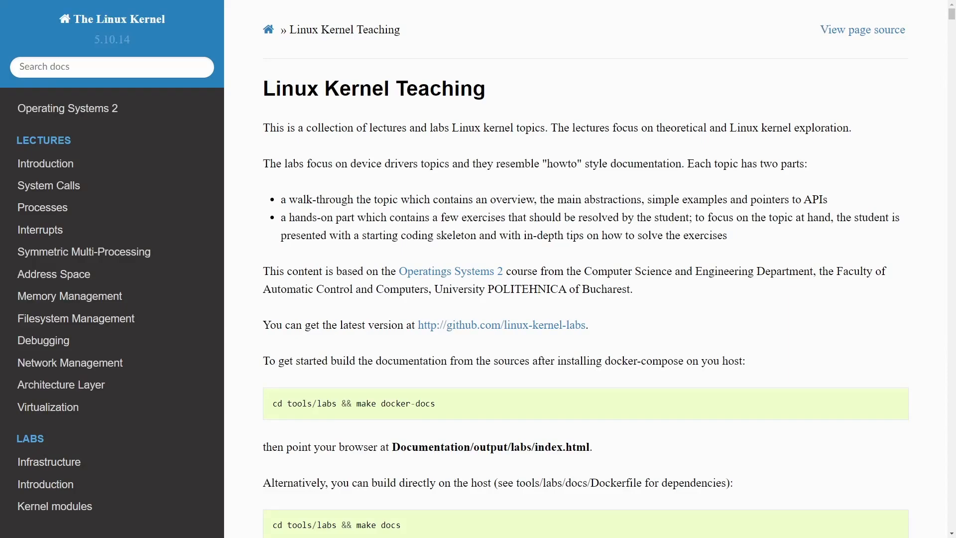
mouse_move(816, 181)
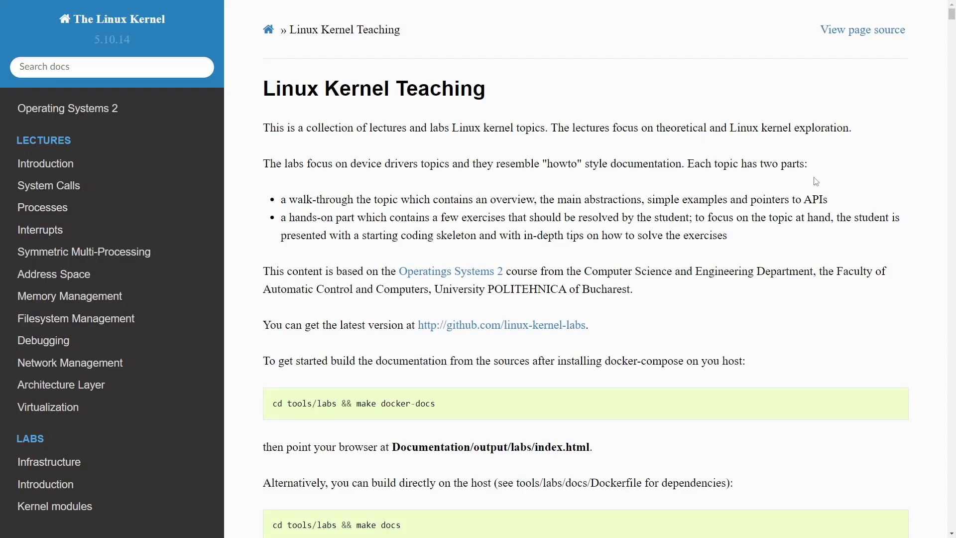
mouse_move(762, 195)
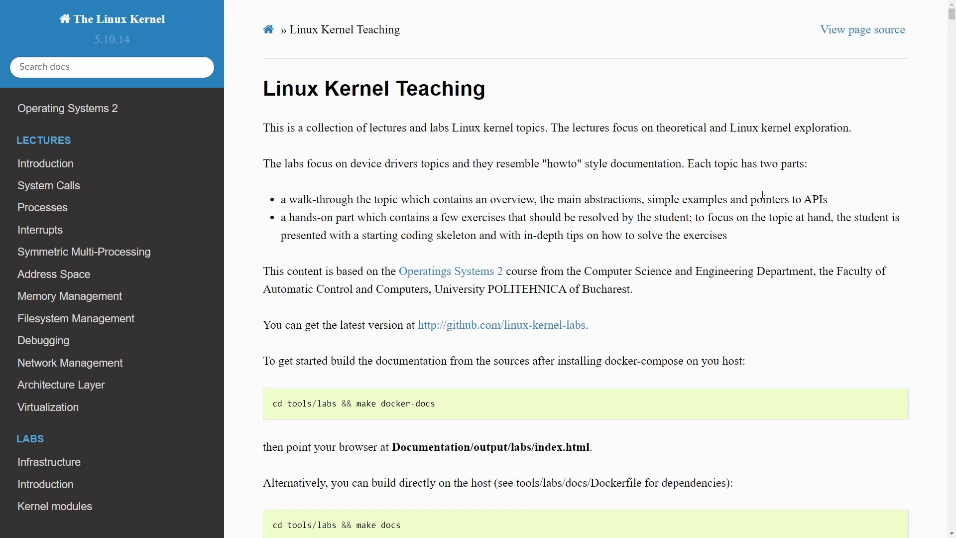
mouse_move(582, 91)
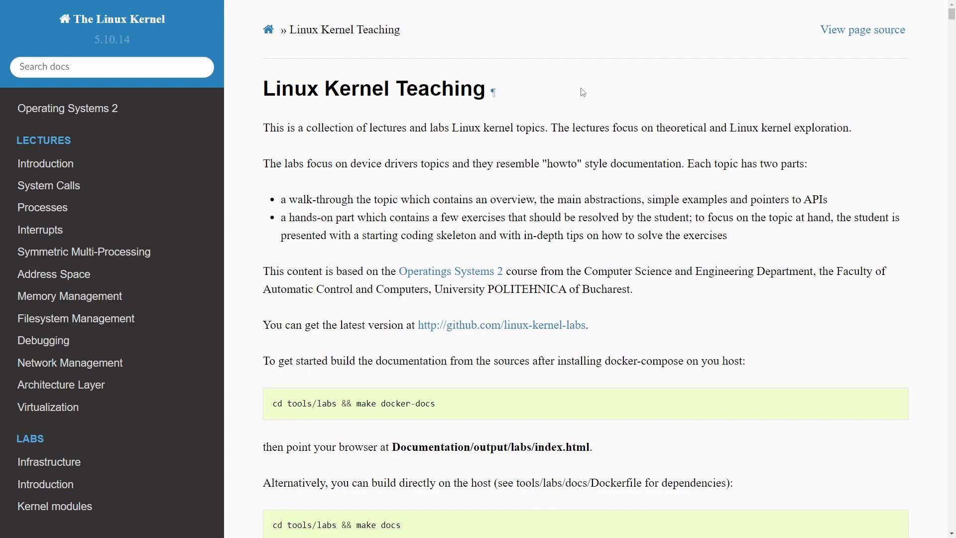
mouse_move(626, 124)
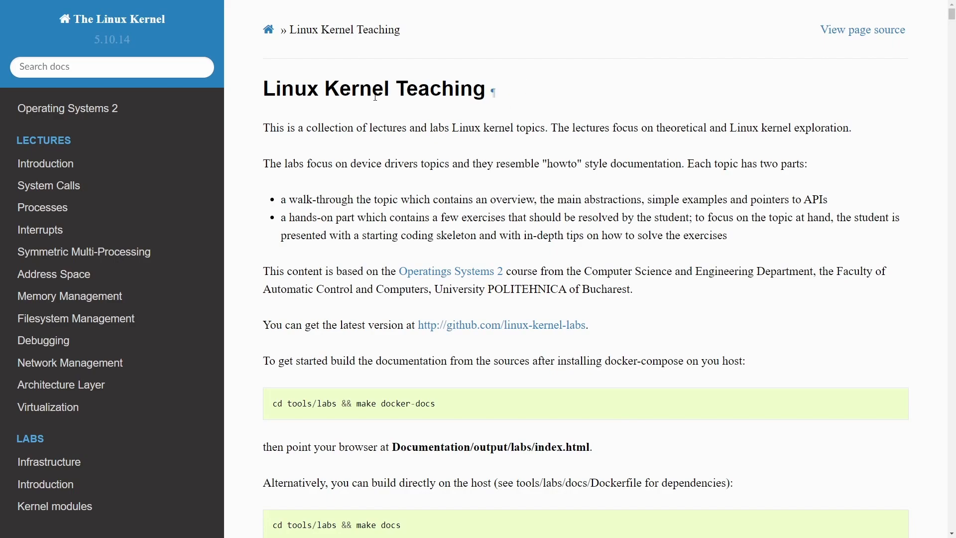
mouse_move(591, 98)
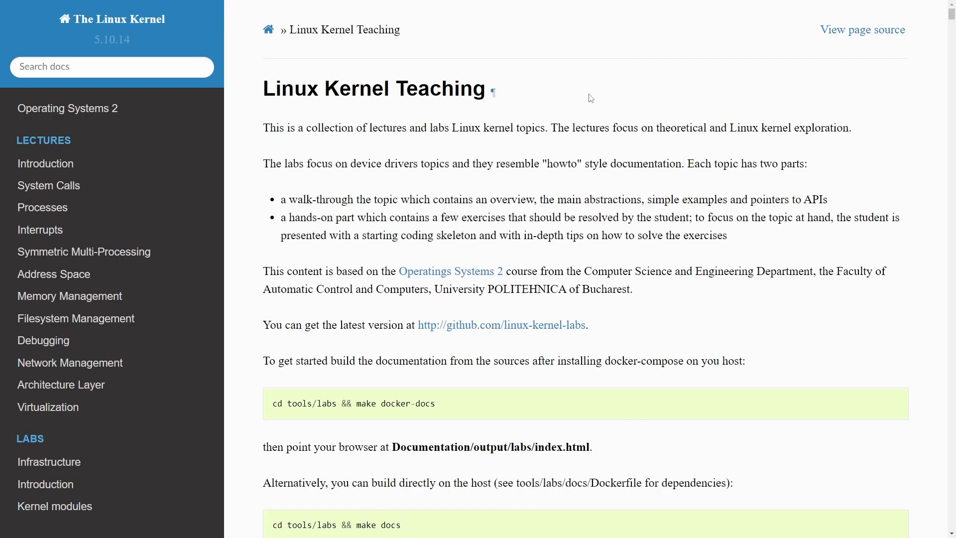
mouse_move(596, 103)
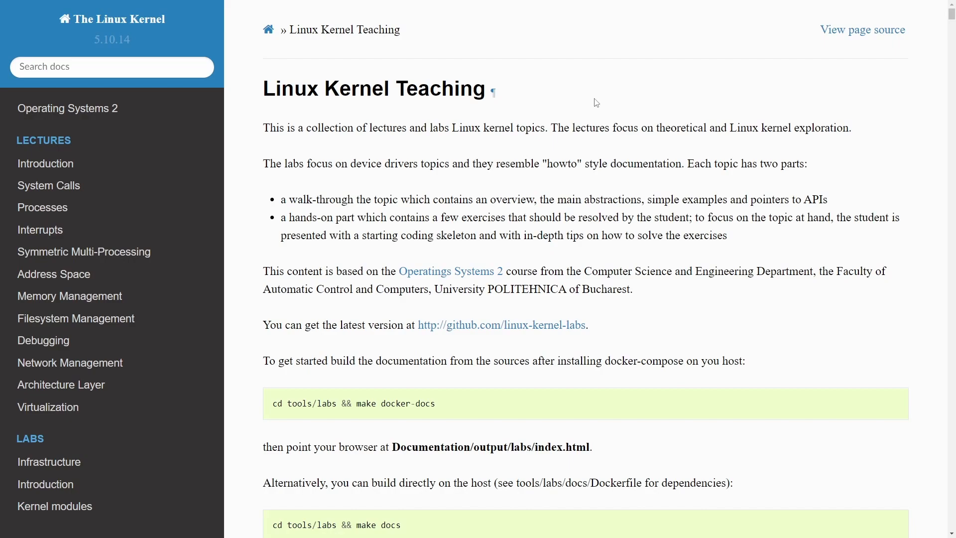
mouse_move(518, 146)
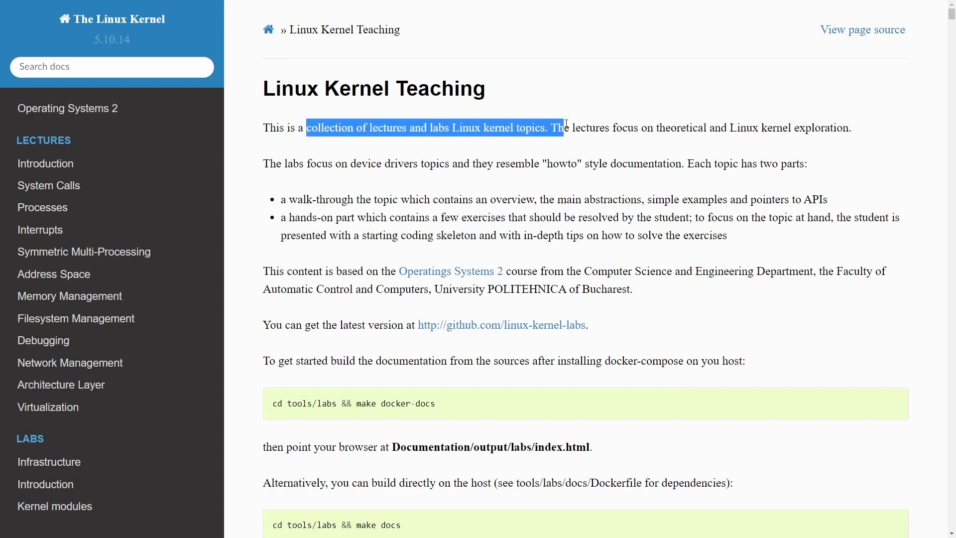
Read down the Linux Kernel Teaching home page and return to its top
click(551, 151)
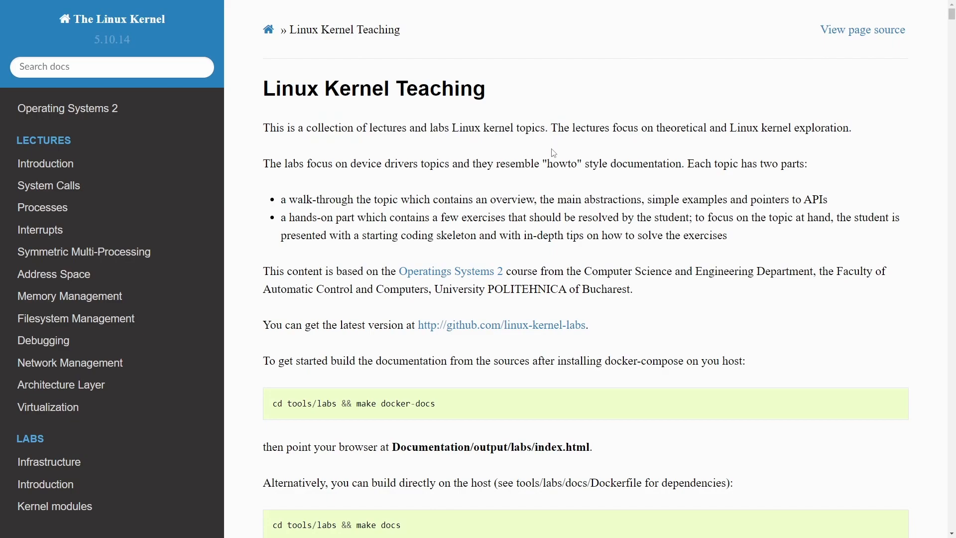
scroll(down, 3)
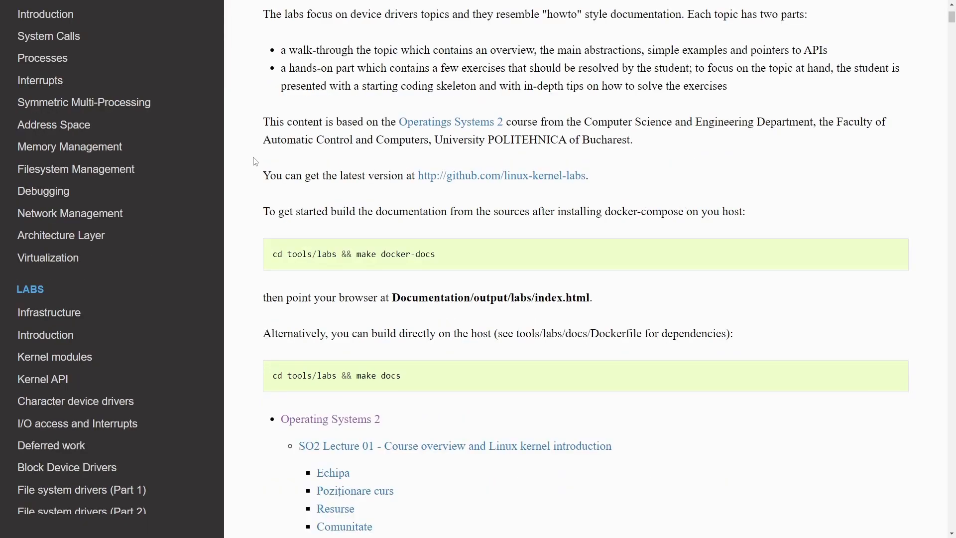
mouse_move(289, 80)
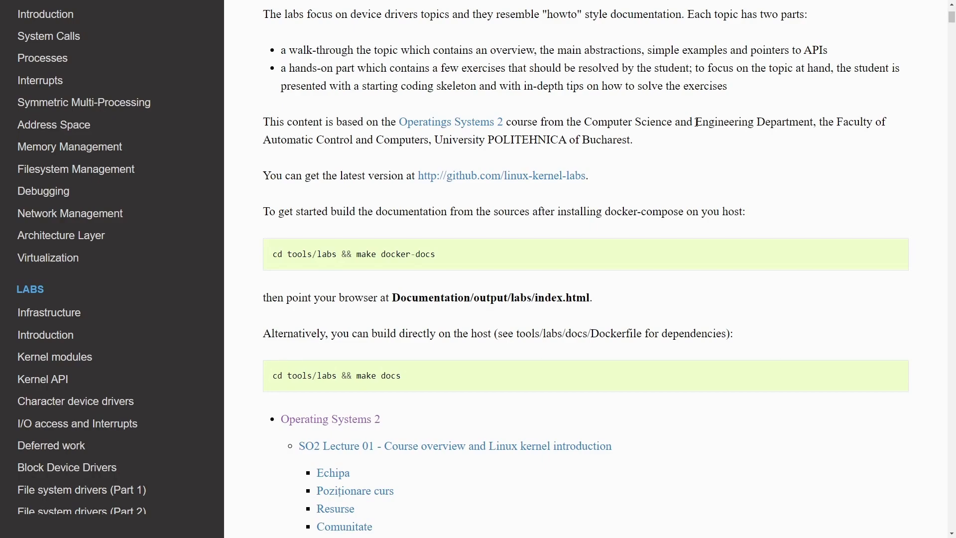
mouse_move(654, 155)
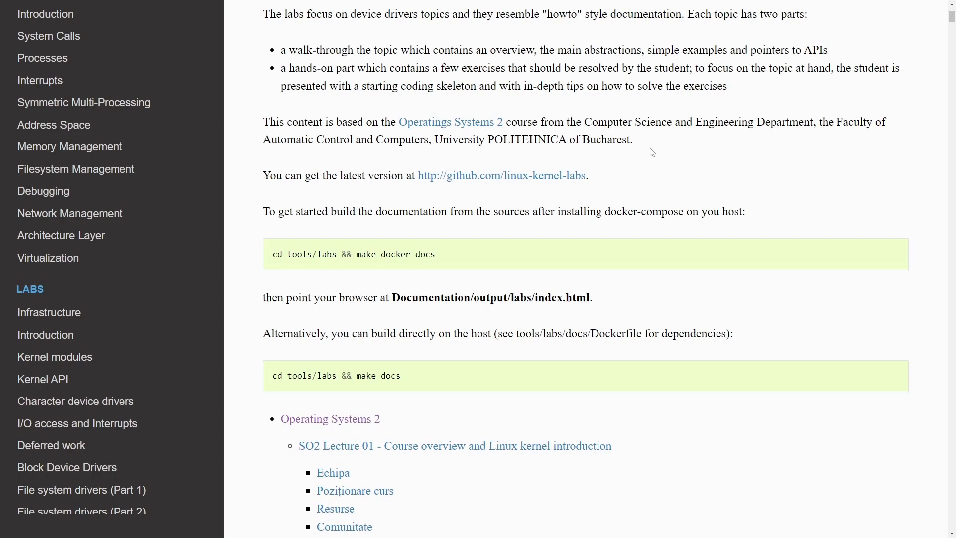
mouse_move(647, 150)
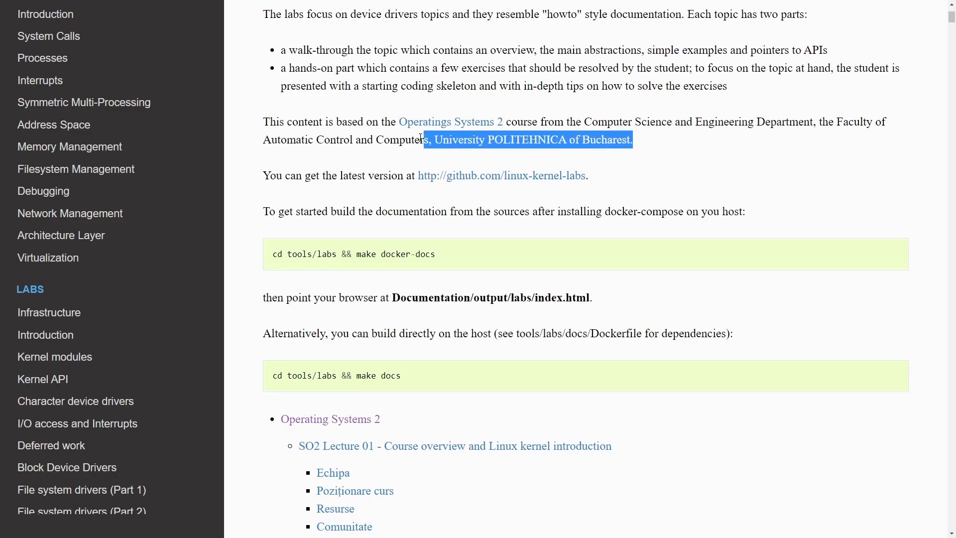
click(257, 126)
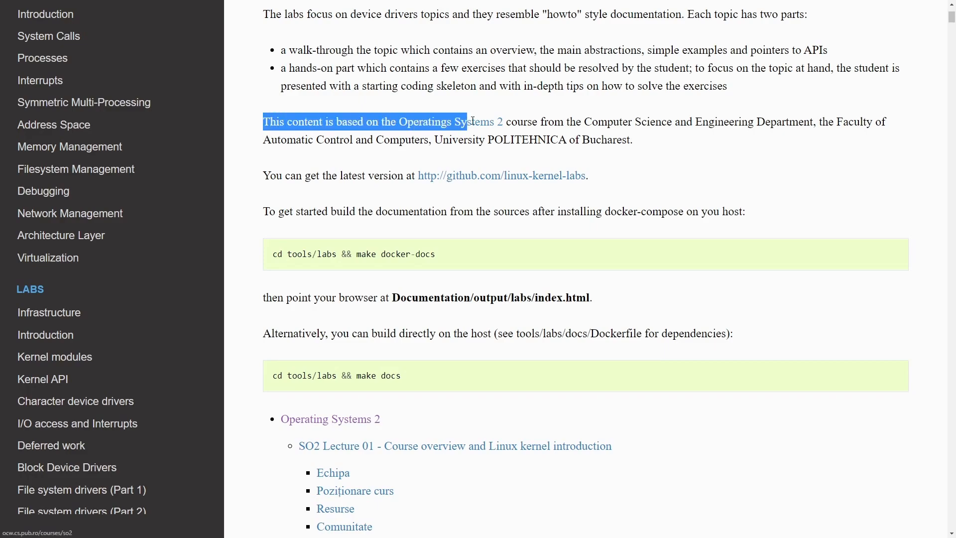
click(666, 140)
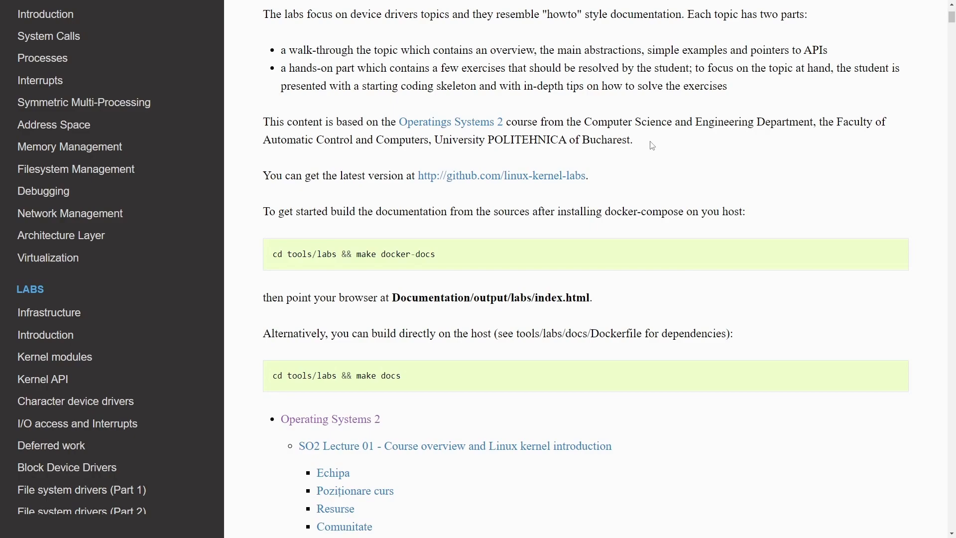
scroll(down, 3)
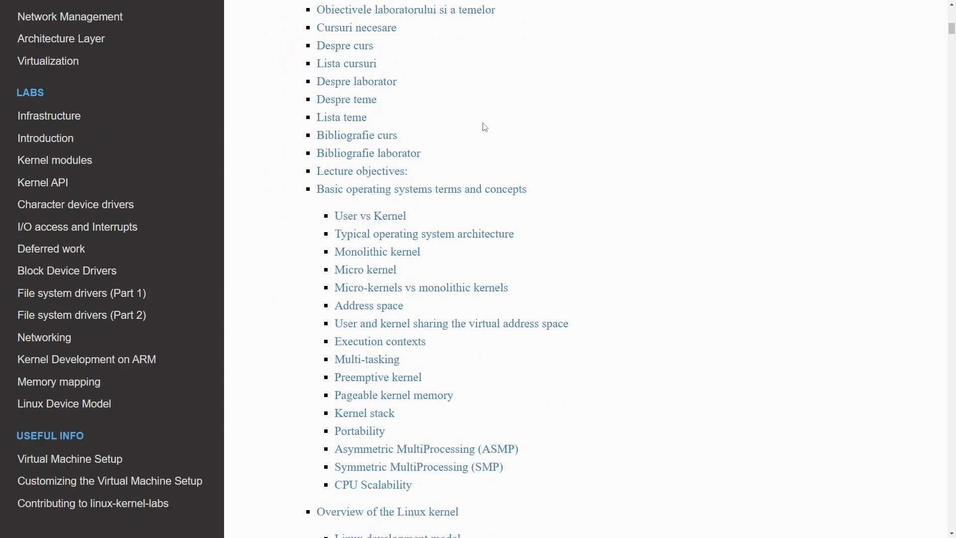
click(66, 108)
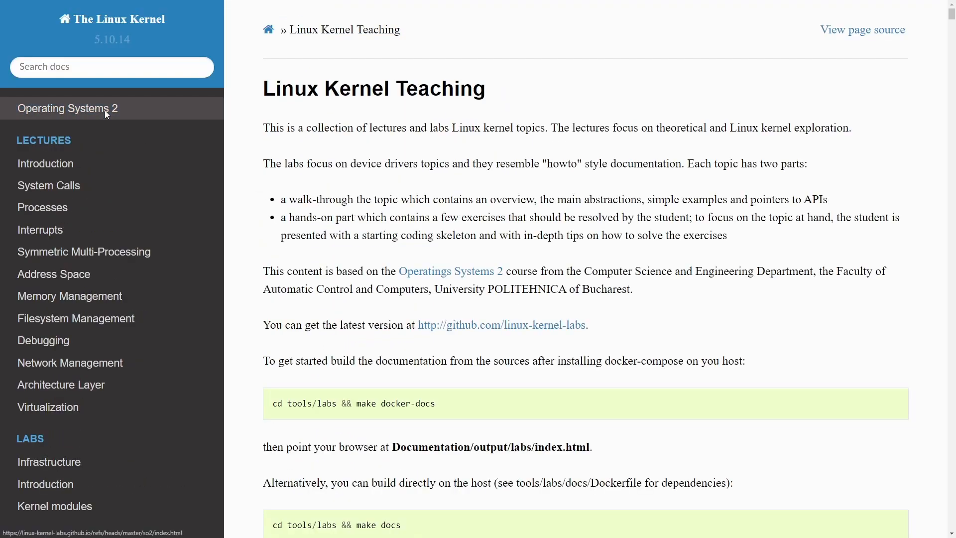
mouse_move(61, 118)
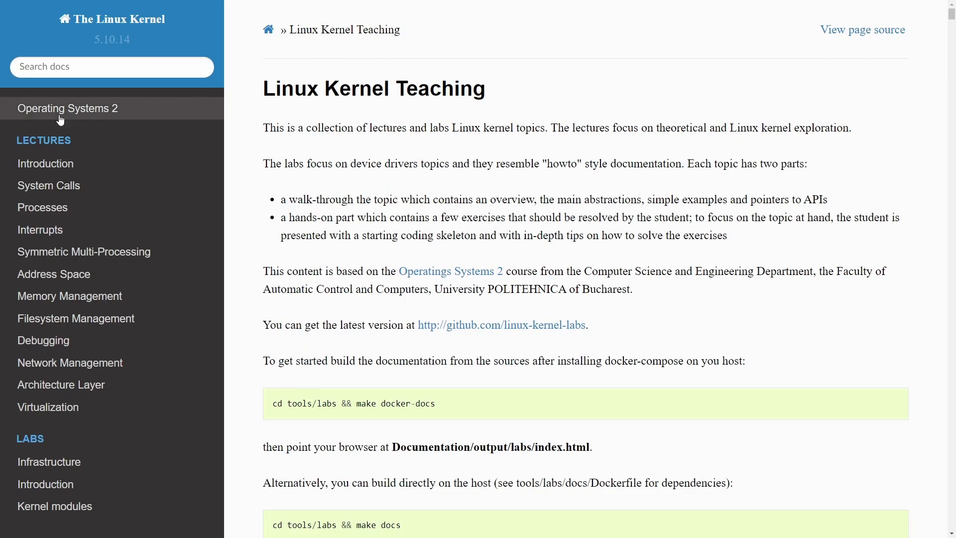
Go to the Operating Systems 2 page and read its twelve-lecture list down to the Labs section
click(67, 108)
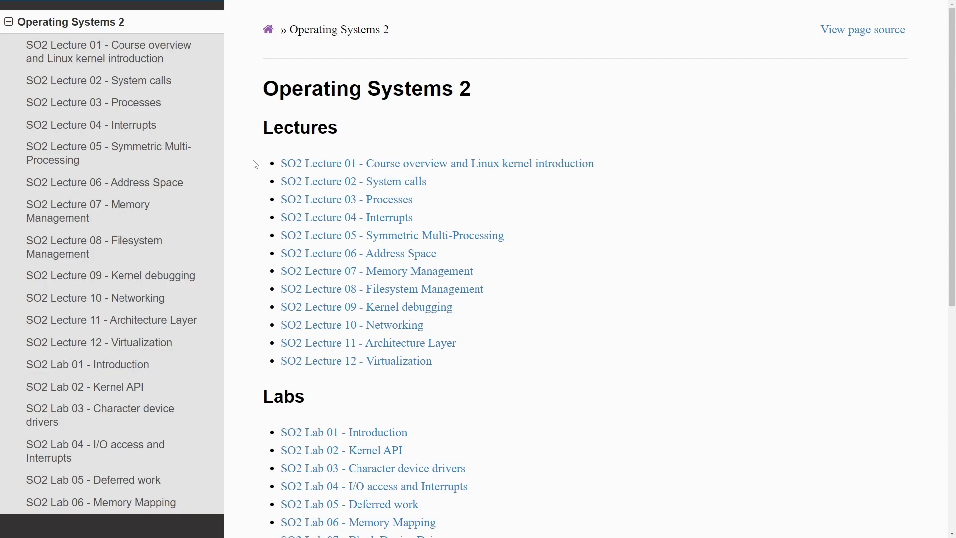
mouse_move(400, 181)
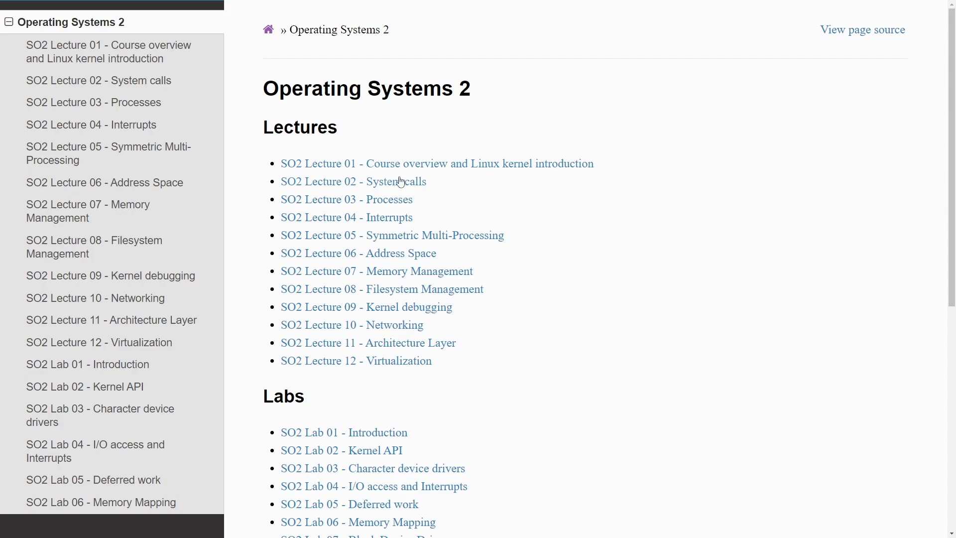
mouse_move(525, 196)
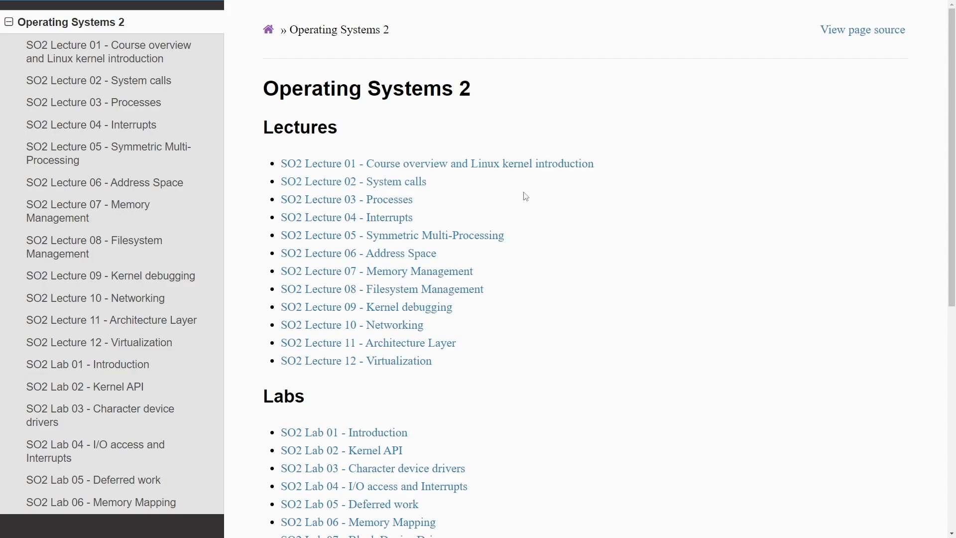
mouse_move(567, 205)
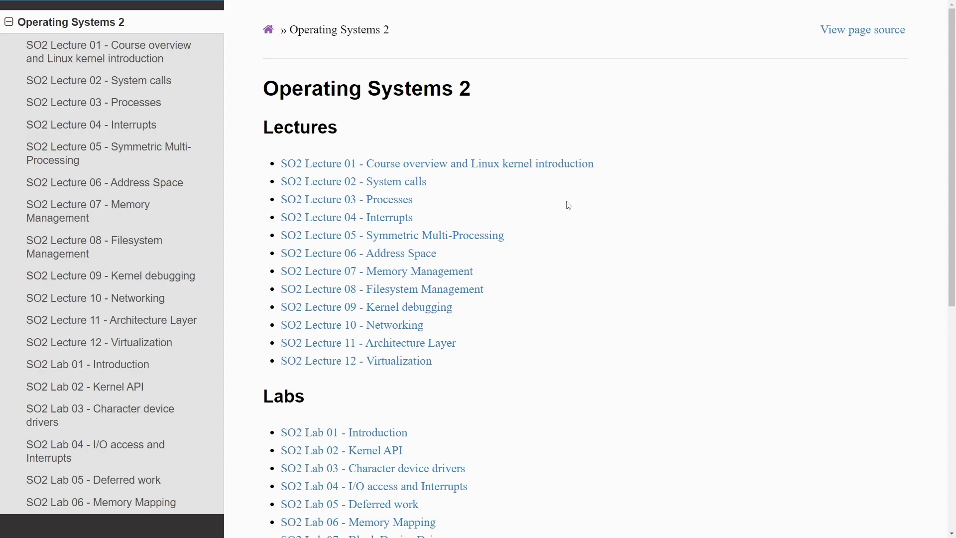
mouse_move(561, 232)
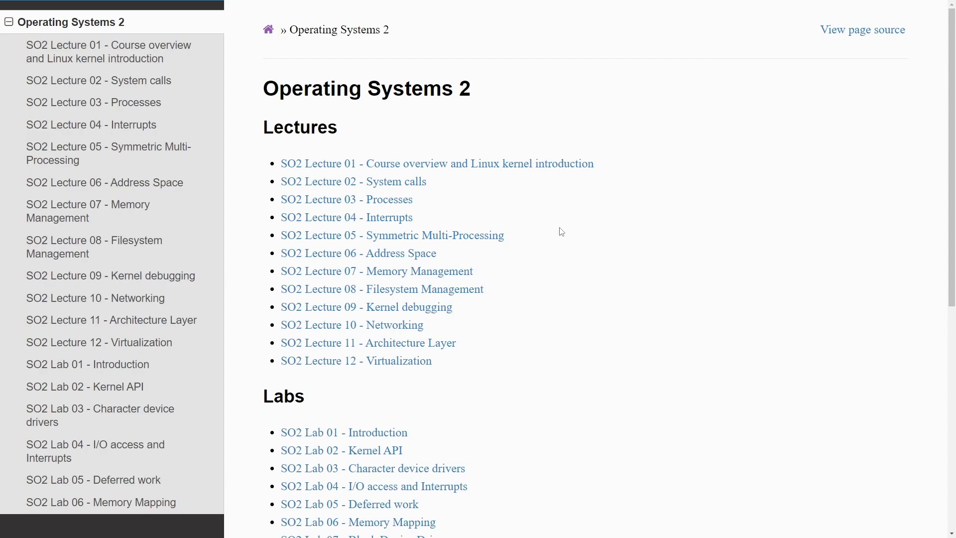
mouse_move(574, 237)
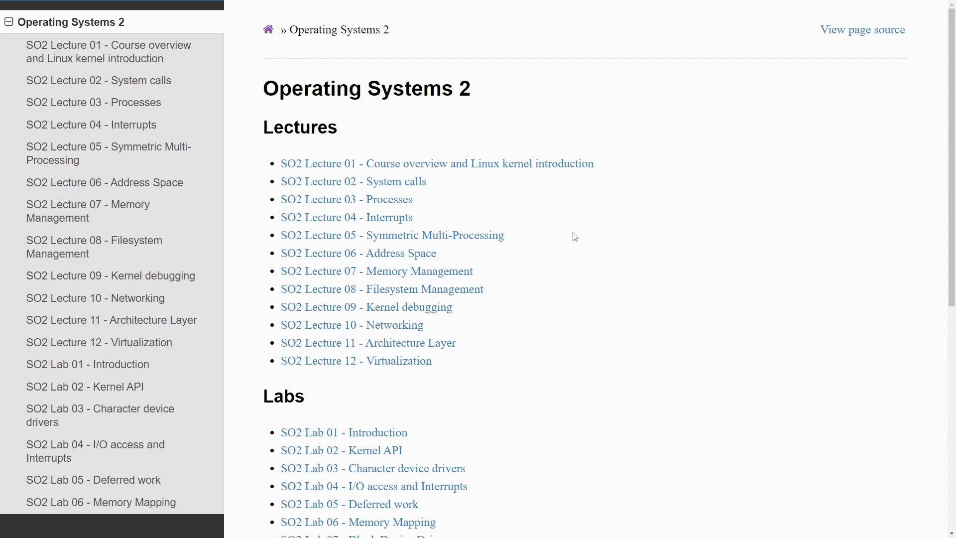
mouse_move(558, 232)
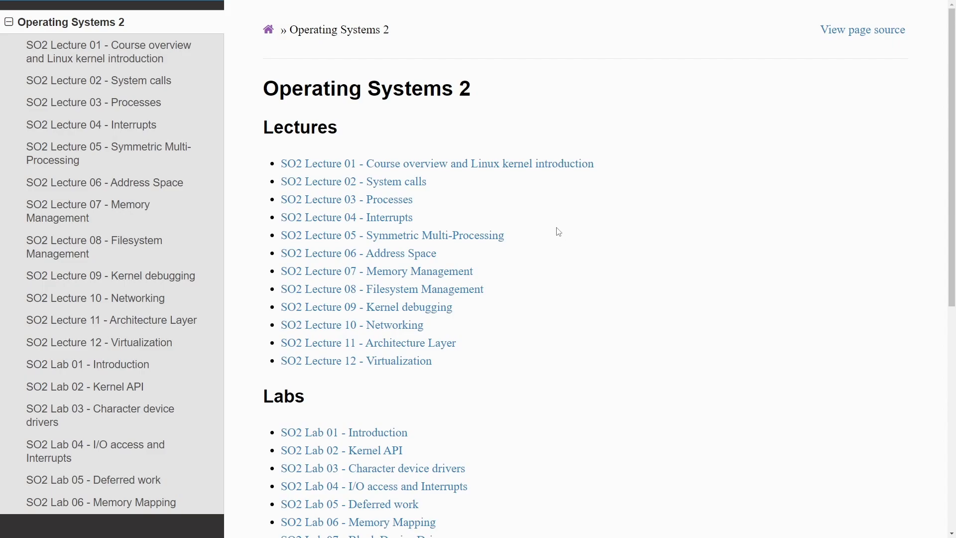
mouse_move(561, 235)
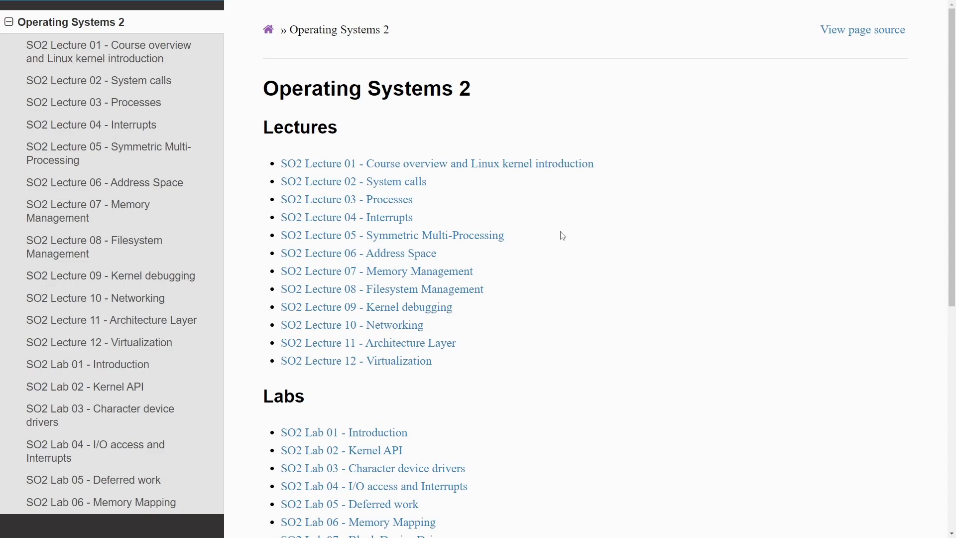
mouse_move(584, 236)
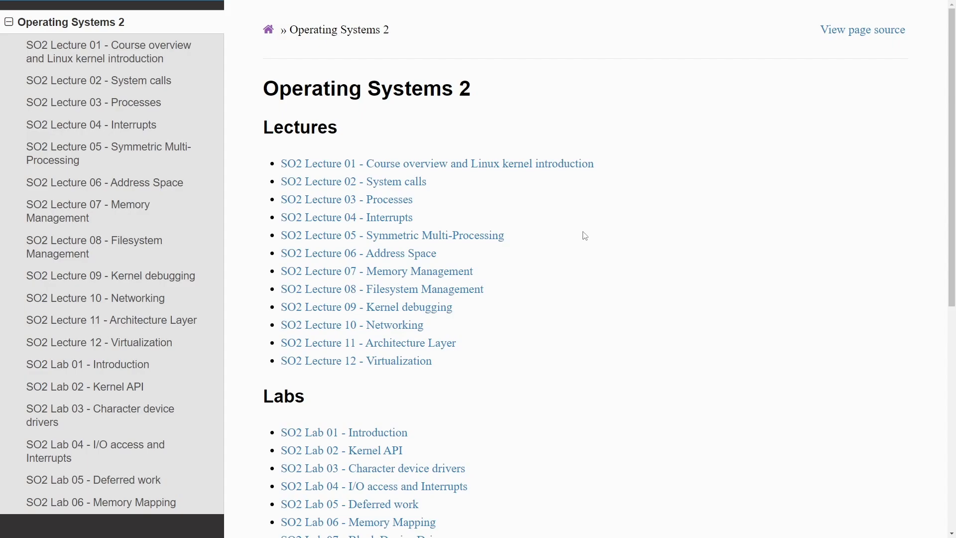
mouse_move(619, 260)
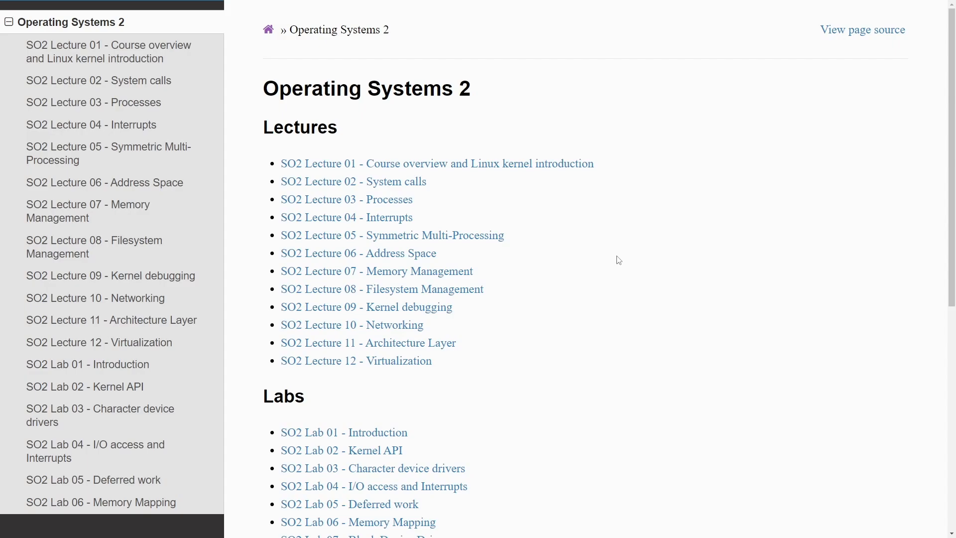
mouse_move(601, 271)
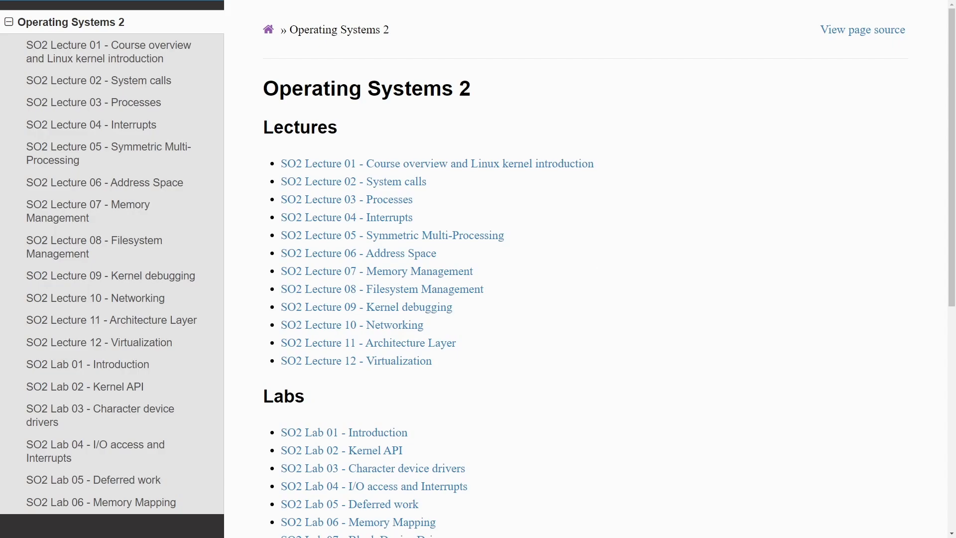
scroll(down, 3)
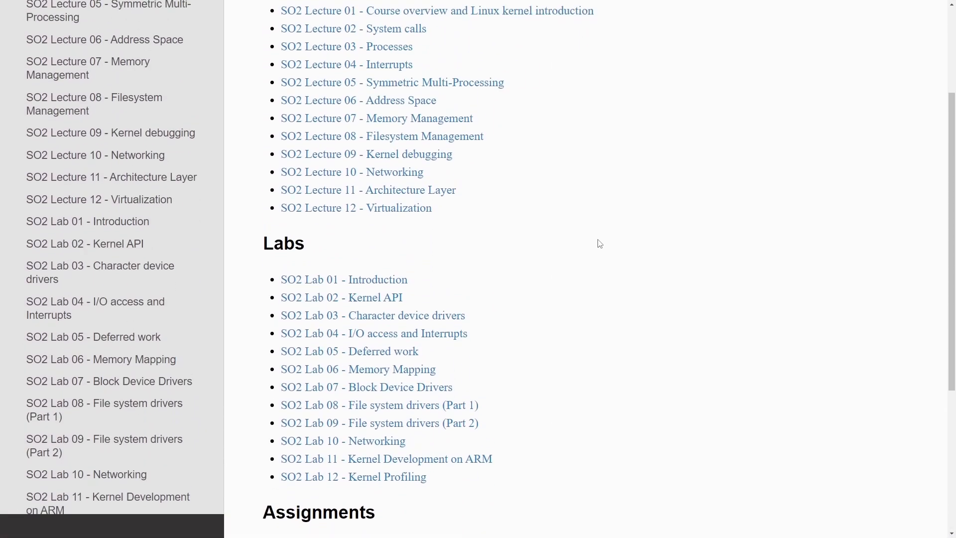
Scroll through the Labs list and the six Assignments on the Operating Systems 2 page
scroll(down, 3)
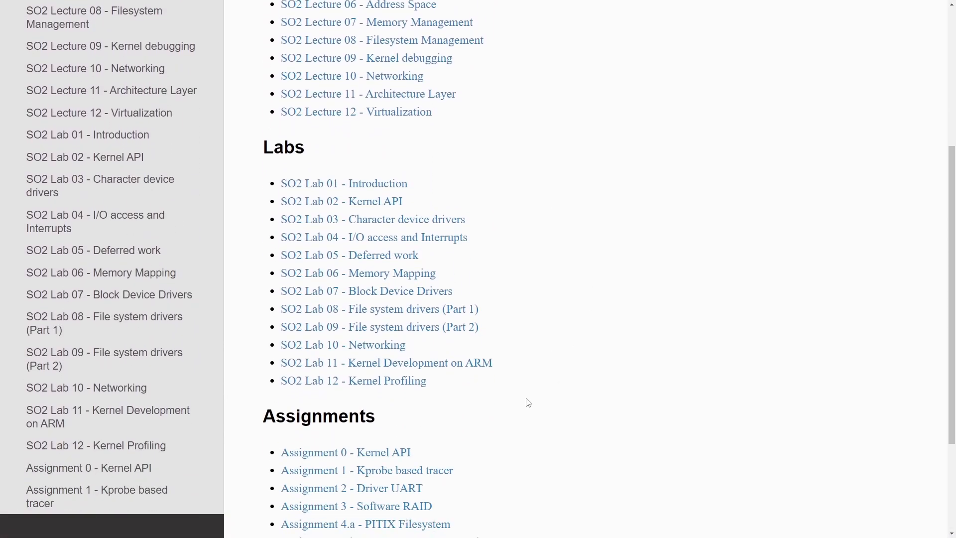
mouse_move(553, 189)
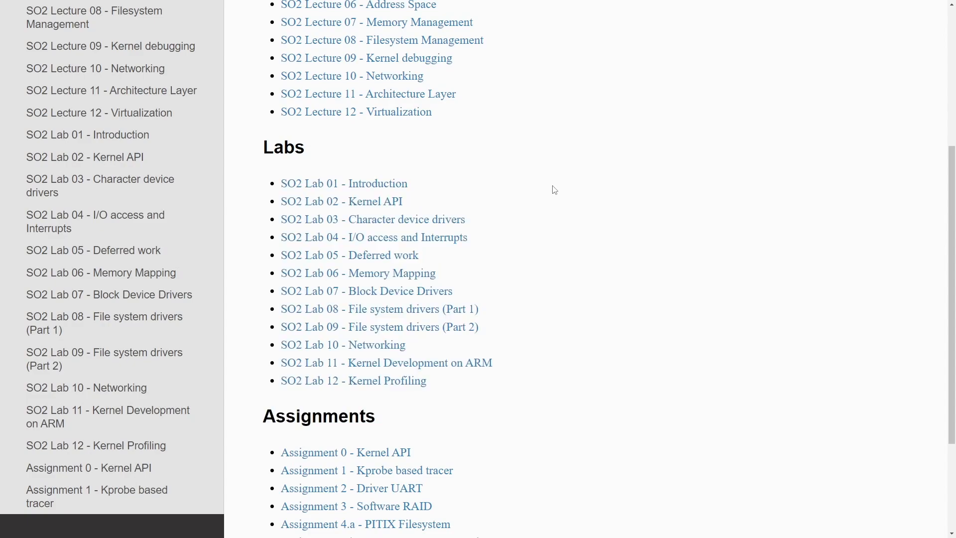
mouse_move(546, 182)
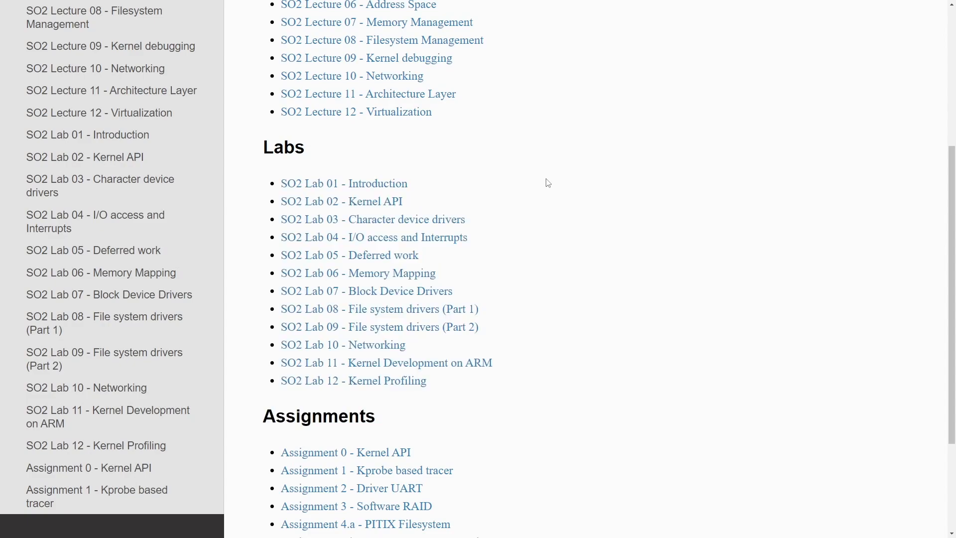
mouse_move(501, 178)
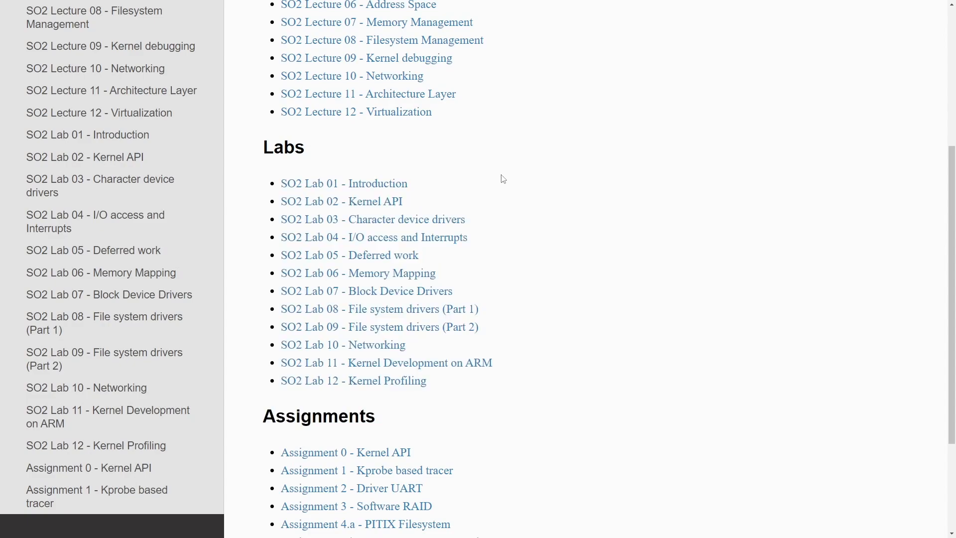
mouse_move(545, 198)
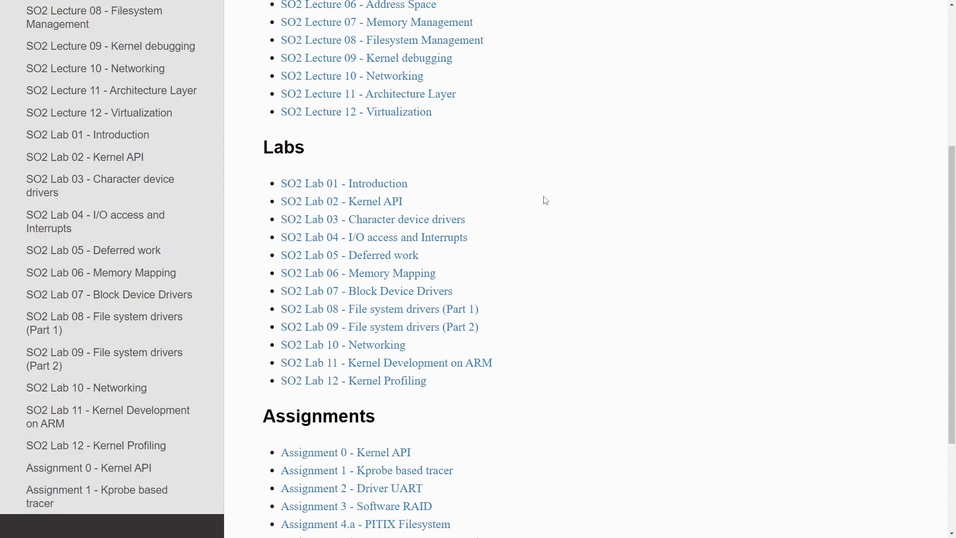
mouse_move(542, 220)
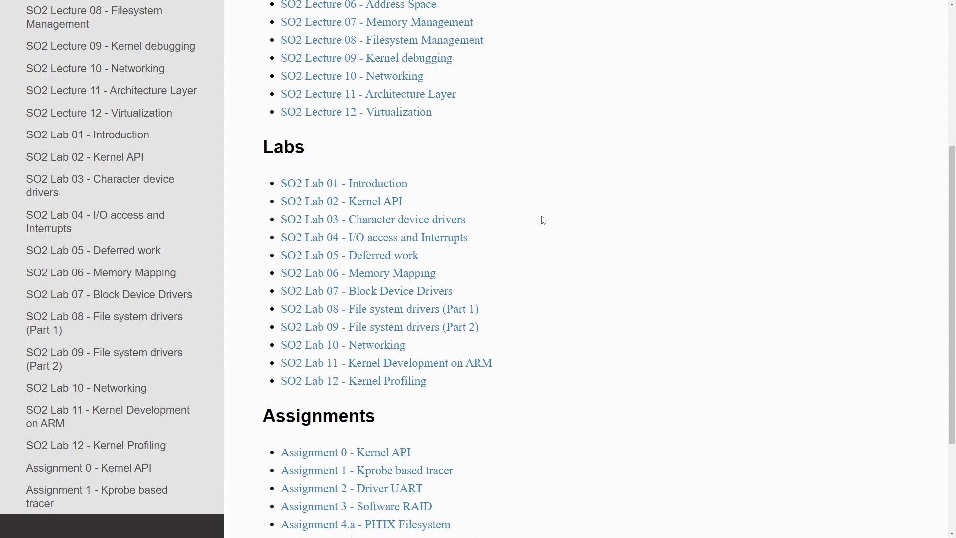
mouse_move(528, 212)
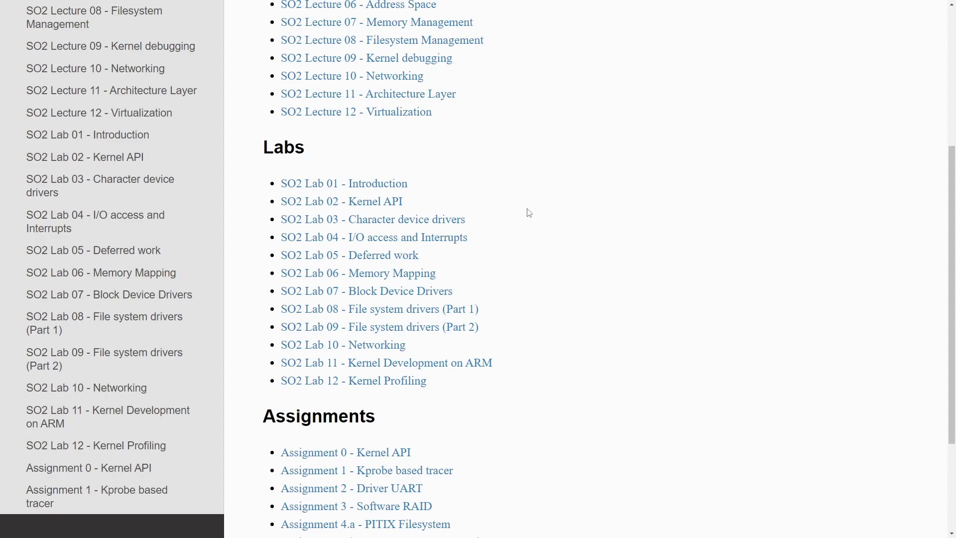
scroll(down, 3)
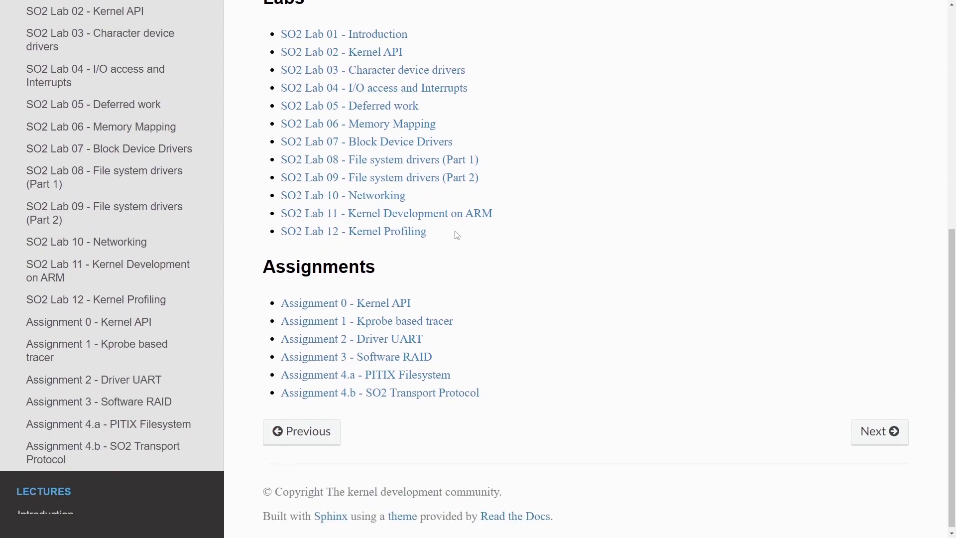
mouse_move(526, 312)
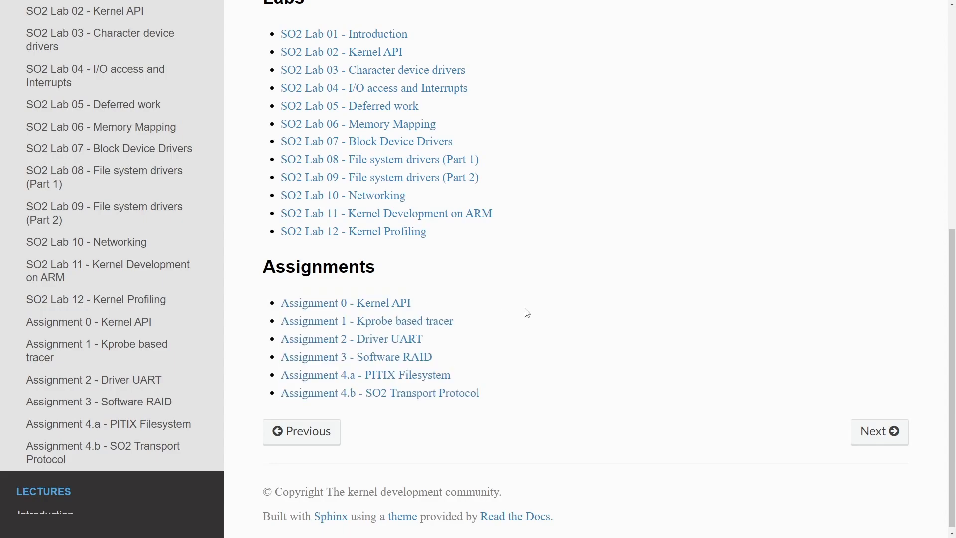
mouse_move(537, 321)
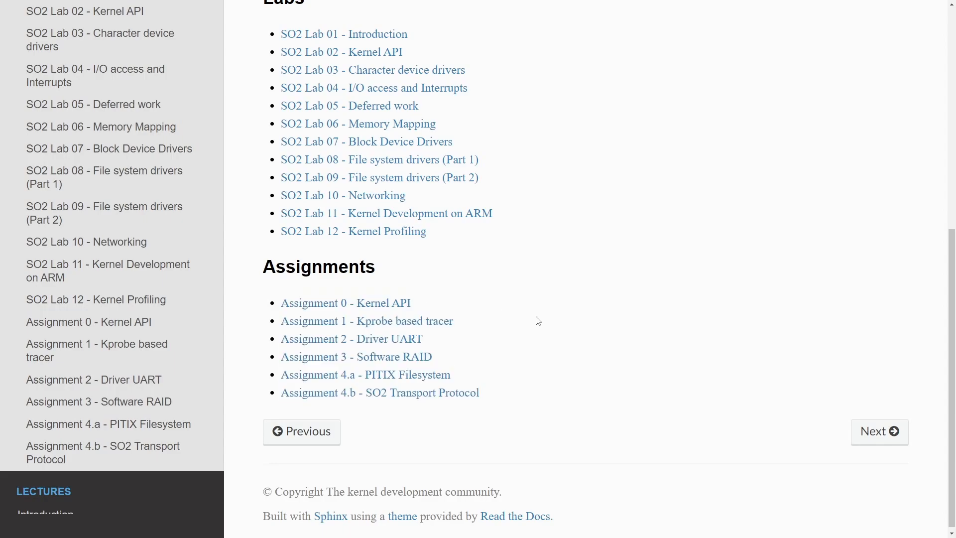
mouse_move(541, 306)
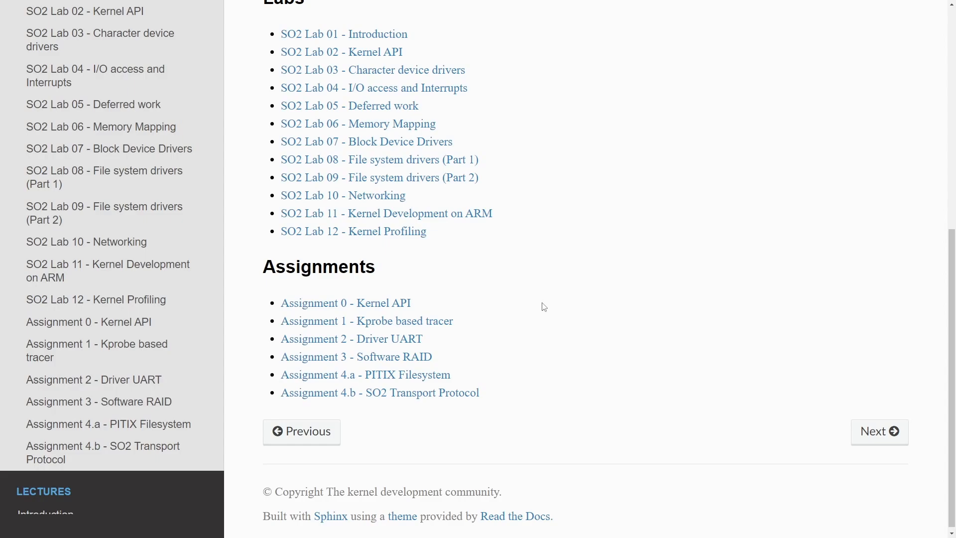
mouse_move(479, 354)
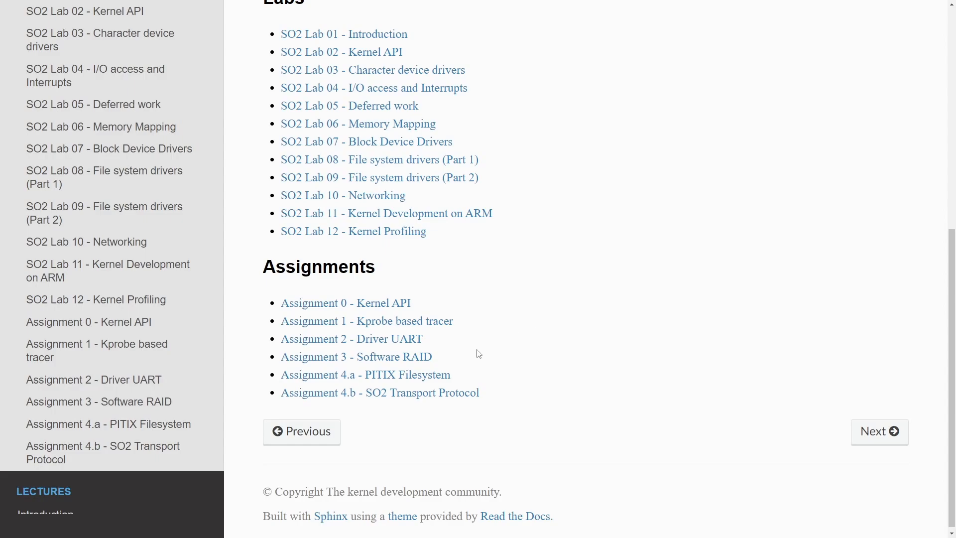
mouse_move(486, 370)
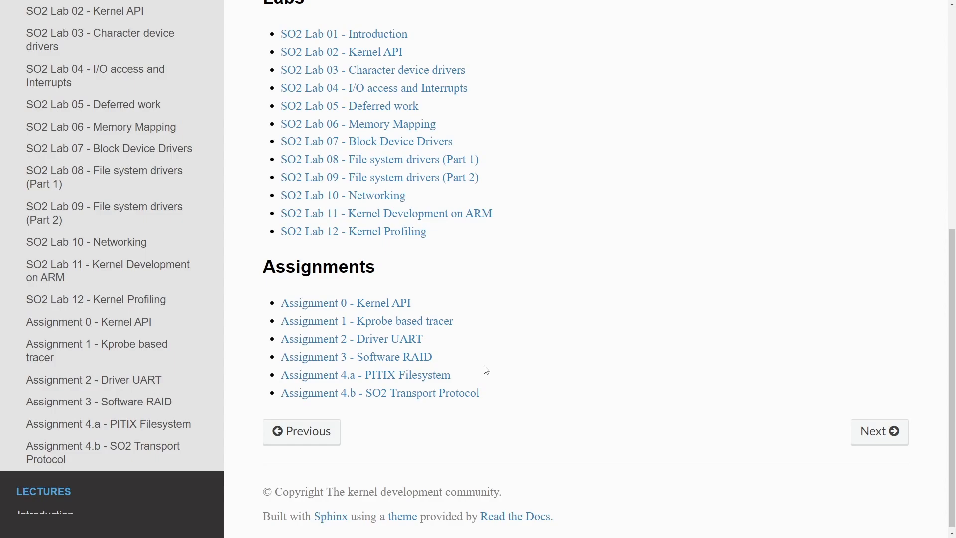
mouse_move(513, 388)
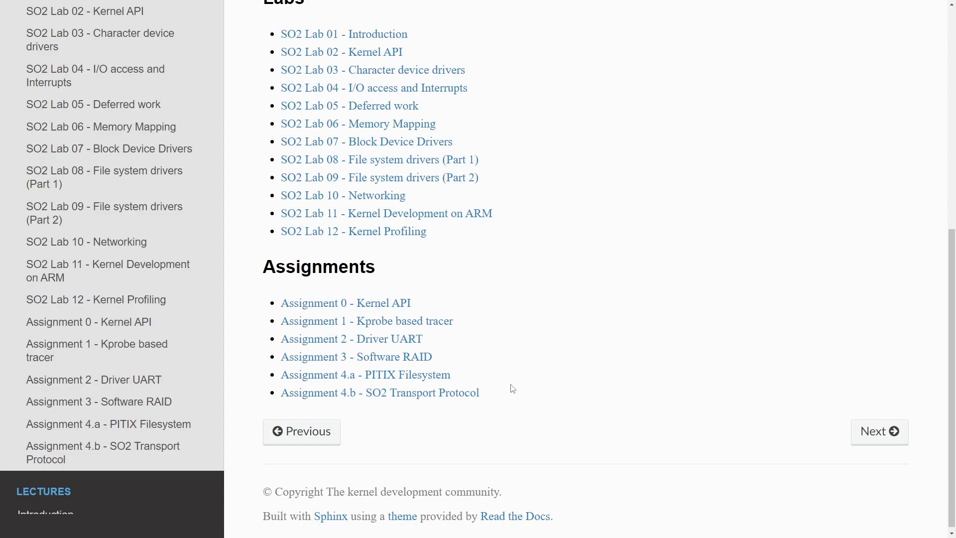
scroll(down, 3)
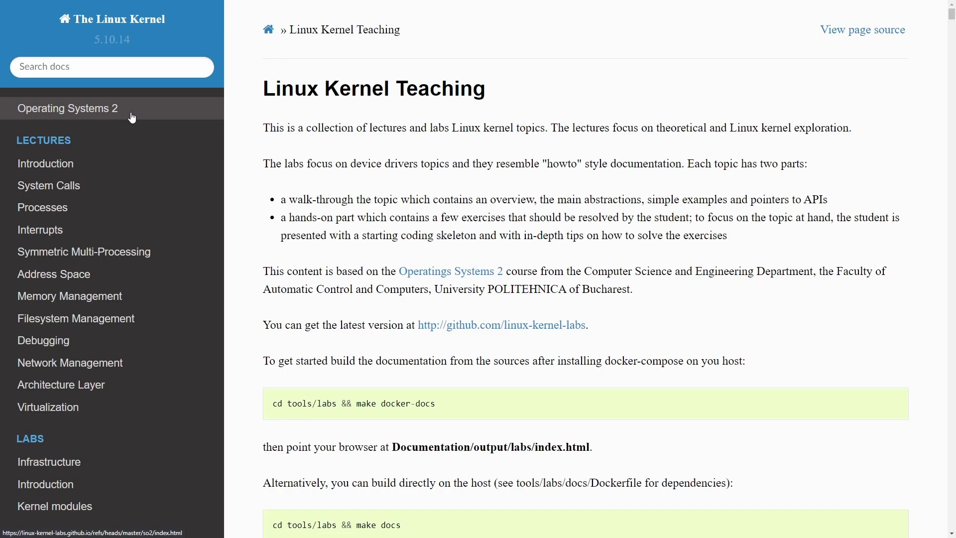
From the sidebar's LECTURES list, go to the Introduction lecture page
scroll(down, 3)
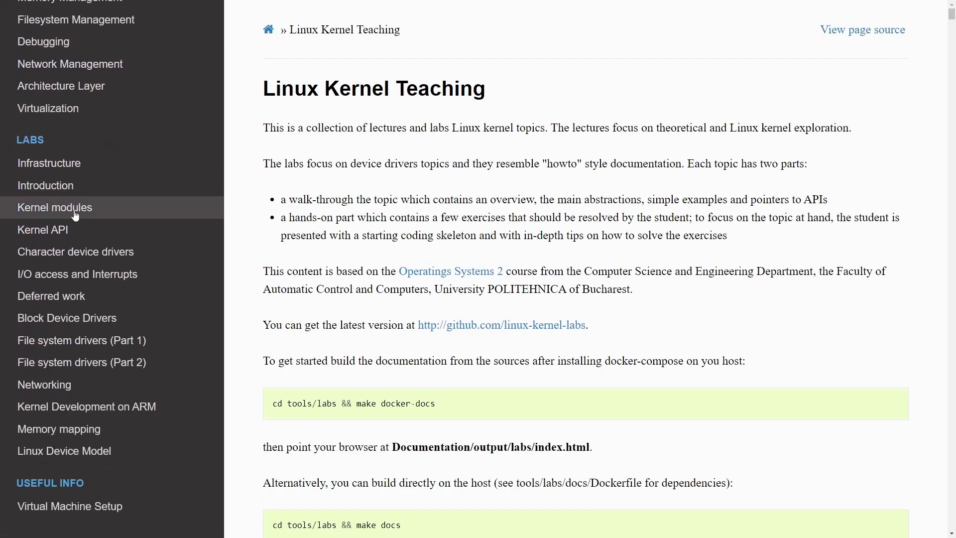
scroll(up, 3)
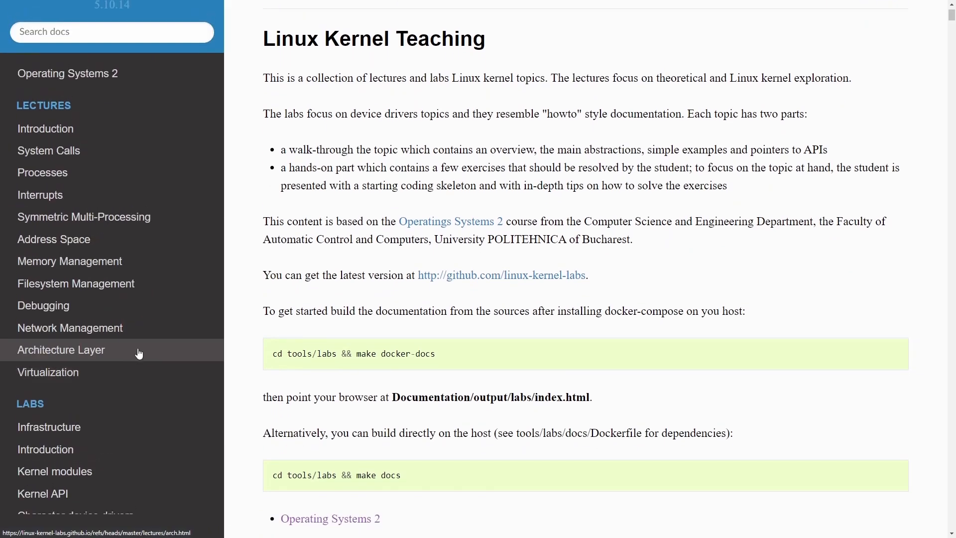
scroll(up, 3)
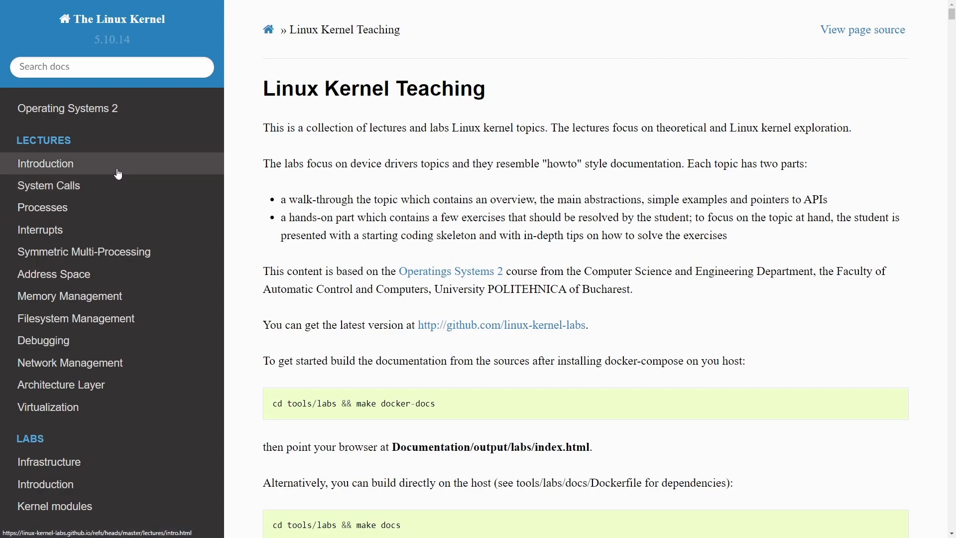
click(44, 163)
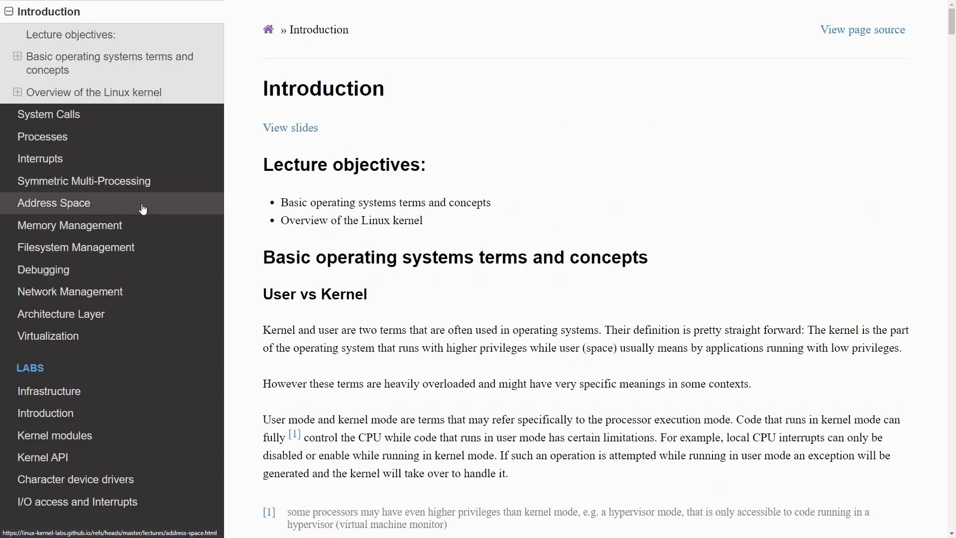
mouse_move(277, 145)
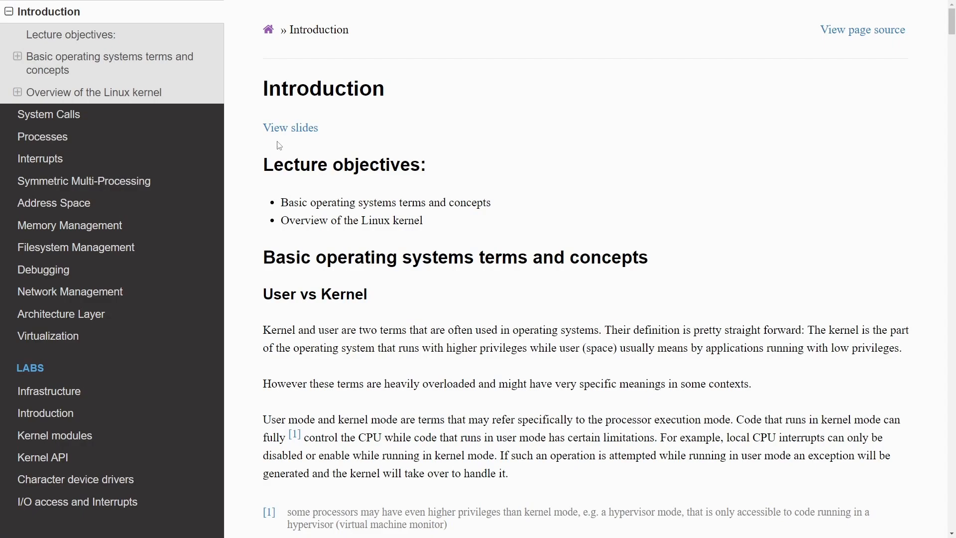
Skim the Introduction lecture and jump to its Basic operating systems terms section
scroll(down, 3)
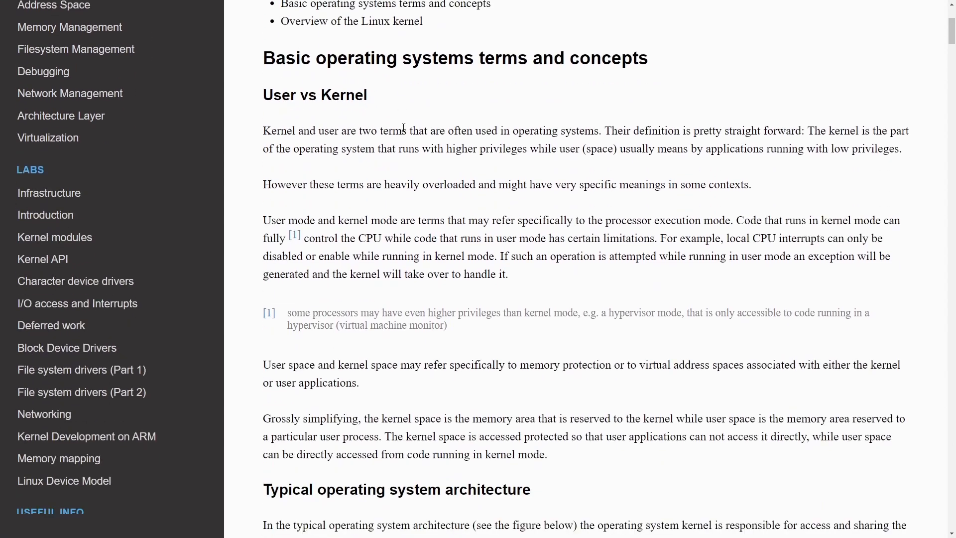
scroll(down, 3)
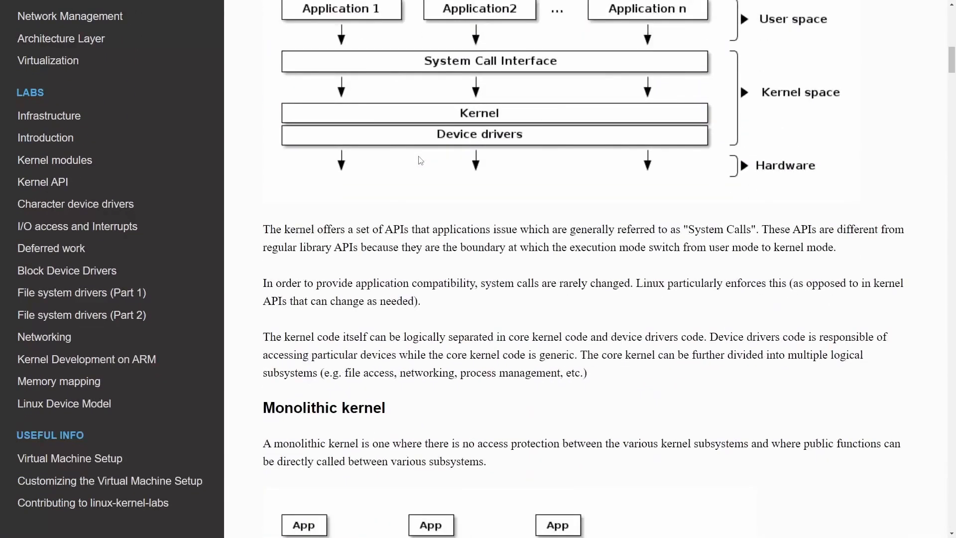
scroll(down, 3)
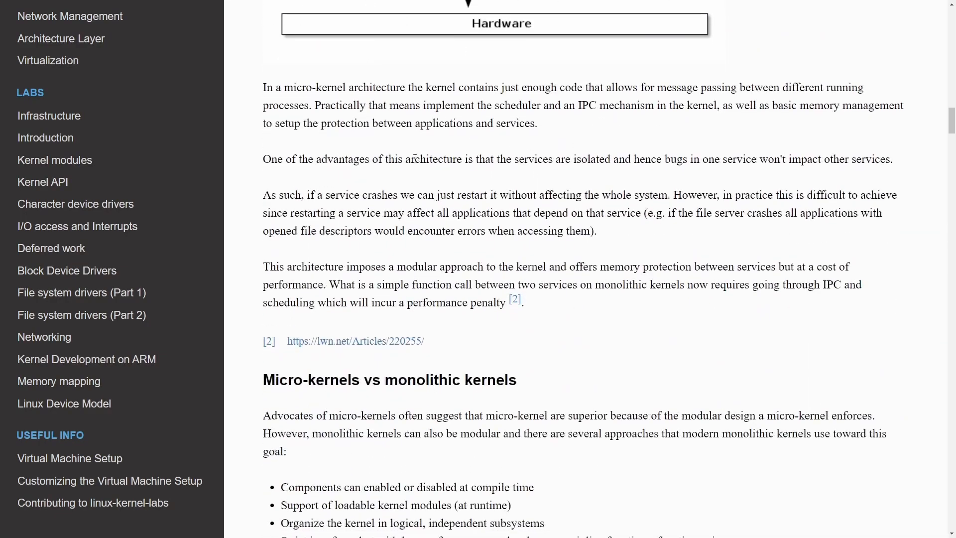
scroll(down, 3)
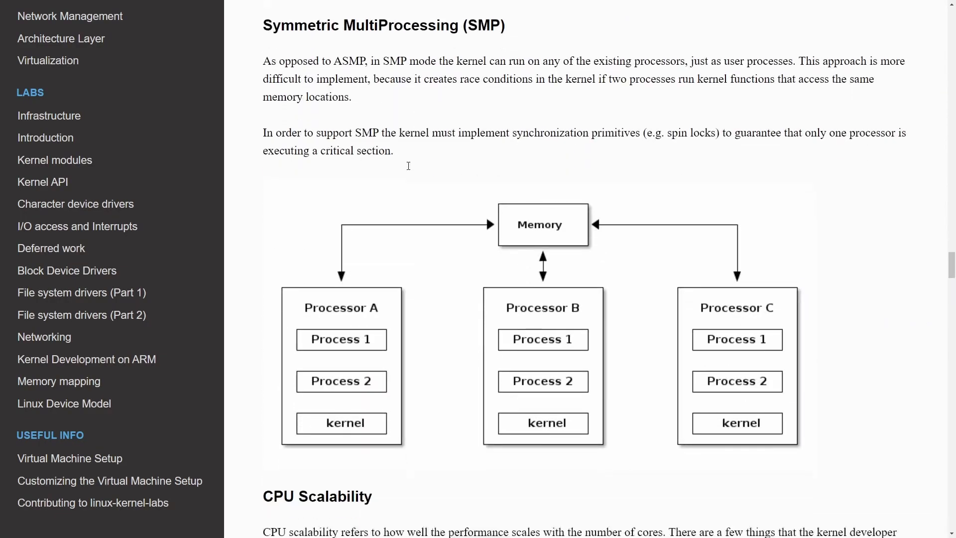
scroll(up, 3)
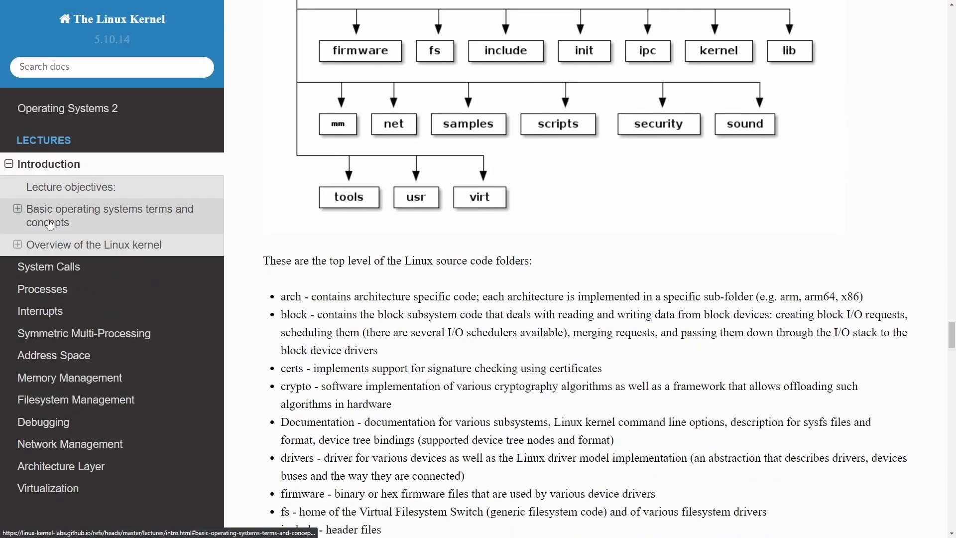
click(110, 215)
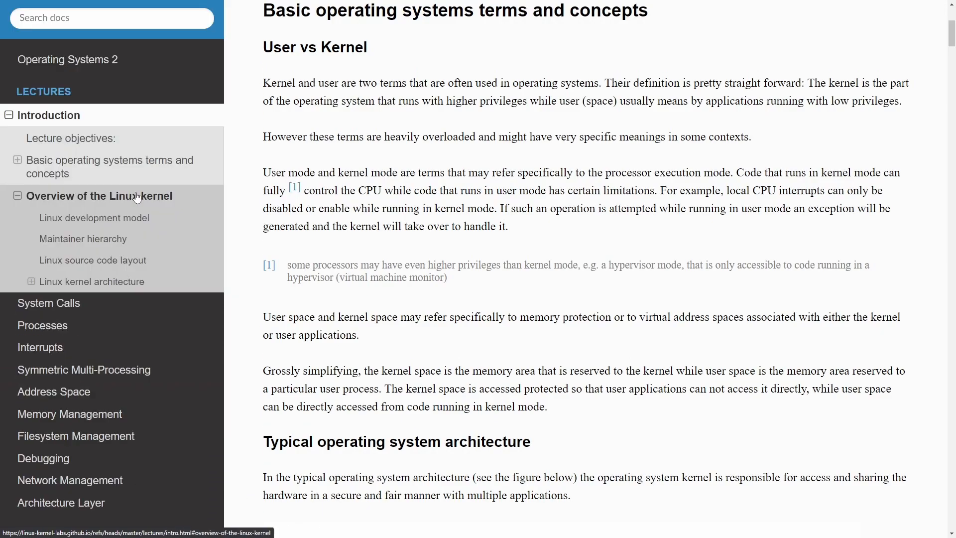
mouse_move(40, 156)
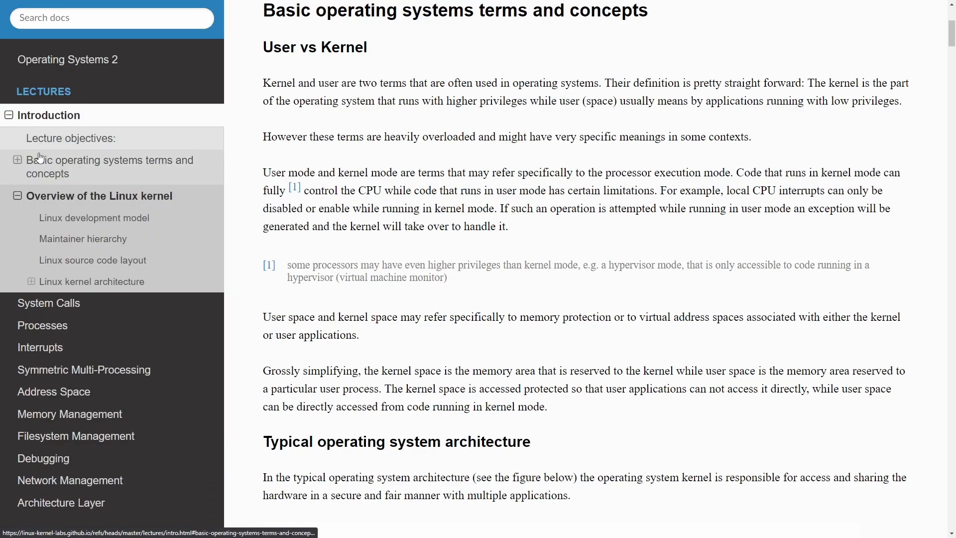
click(10, 114)
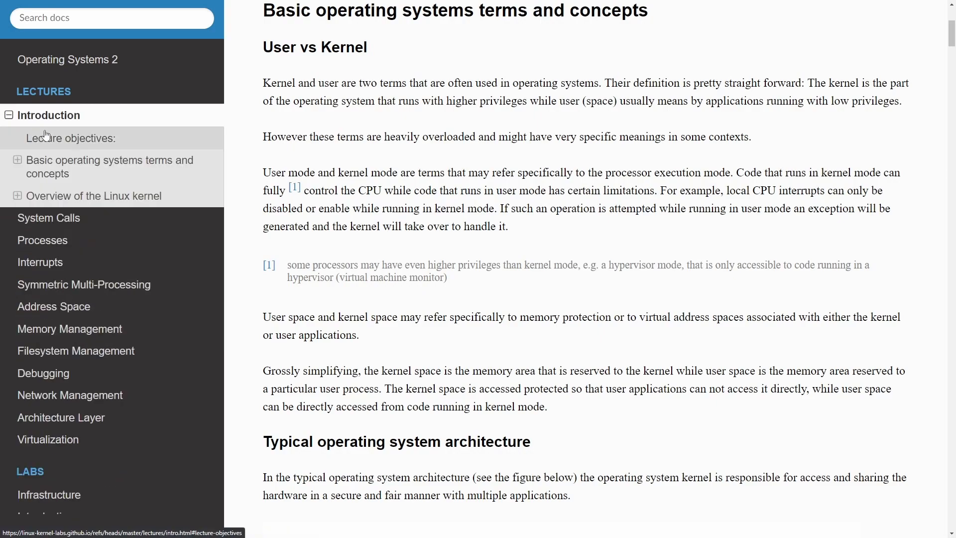
Move on to the System Calls lecture page
click(49, 218)
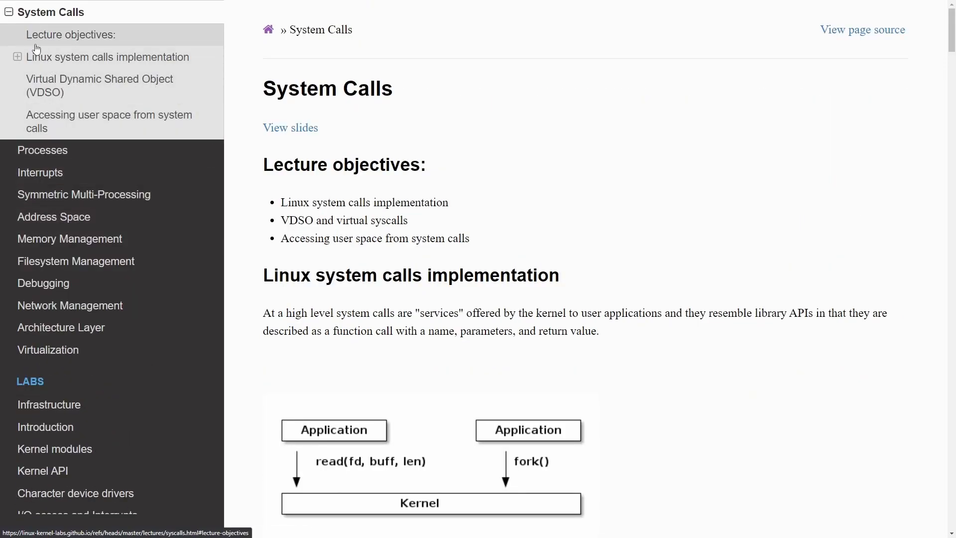
mouse_move(84, 121)
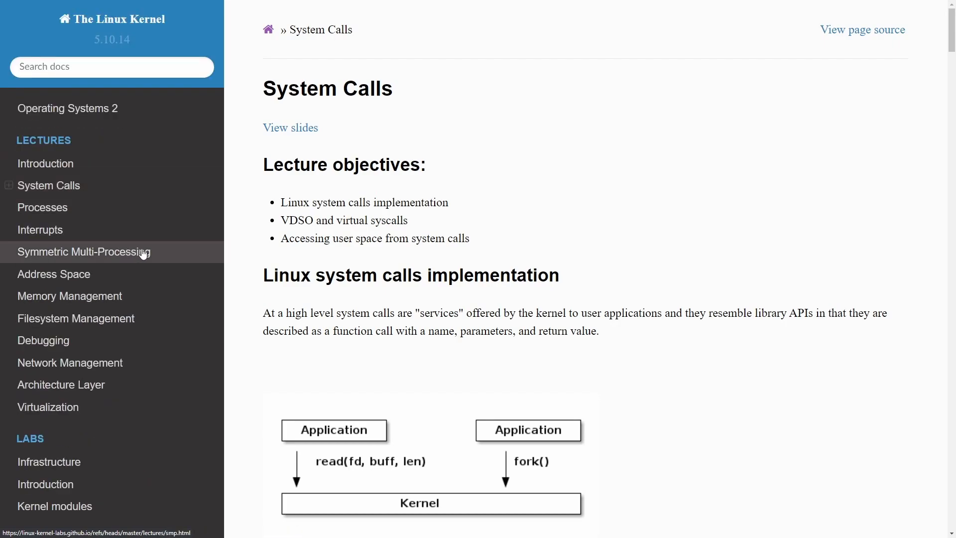
Go to the Virtual Machine Setup page under Useful Info and skim through it
scroll(down, 3)
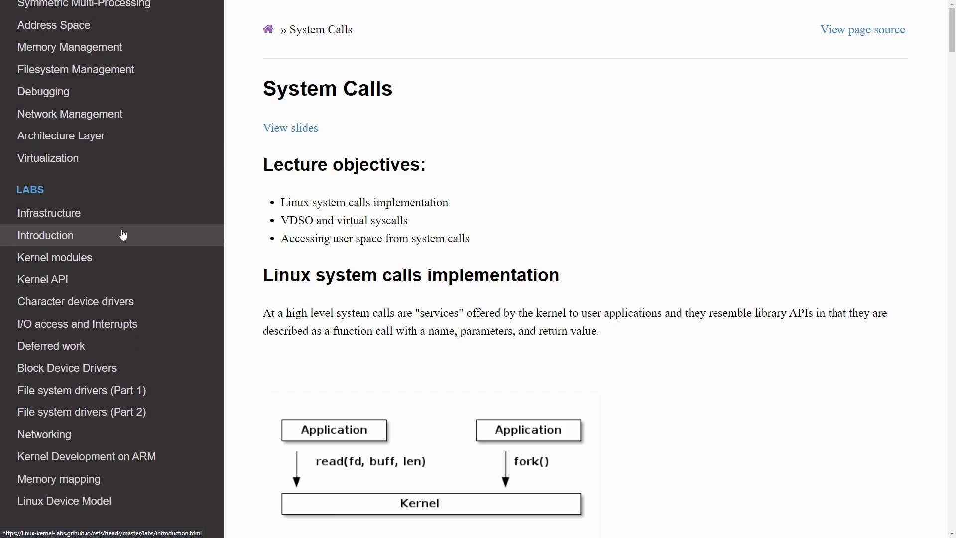
scroll(down, 3)
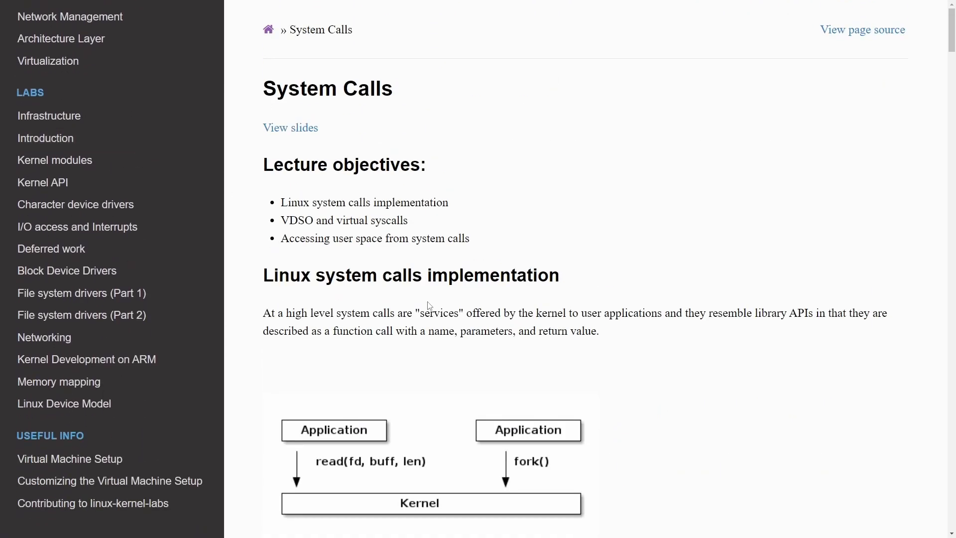
mouse_move(594, 290)
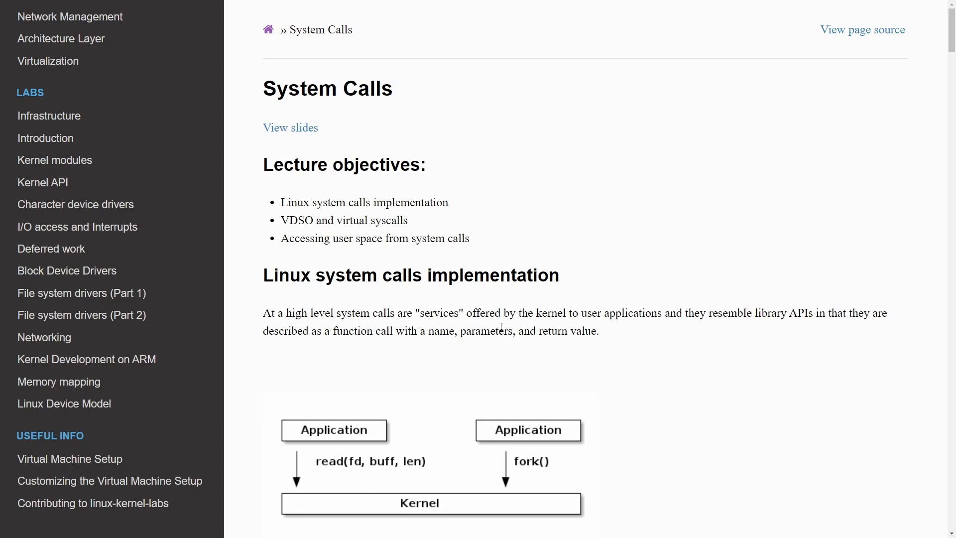
mouse_move(570, 257)
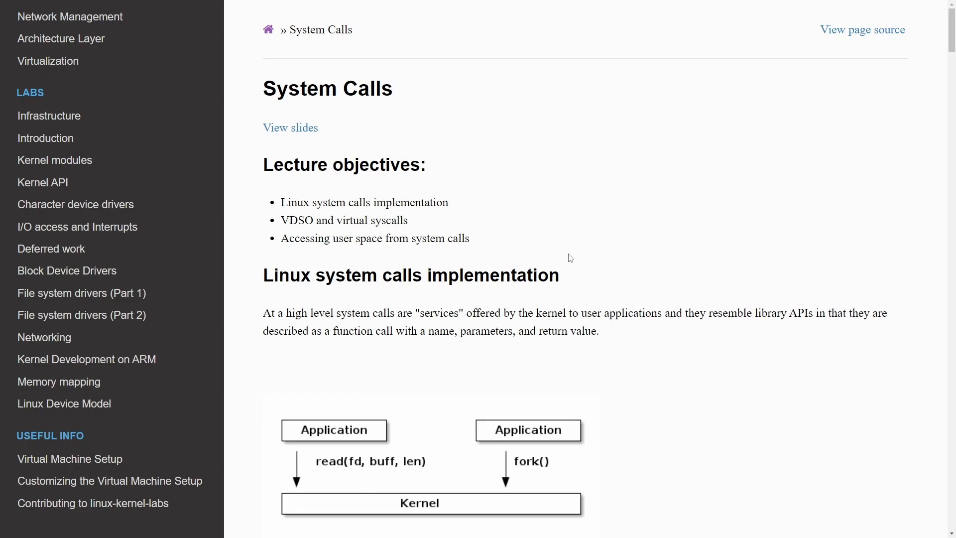
mouse_move(226, 409)
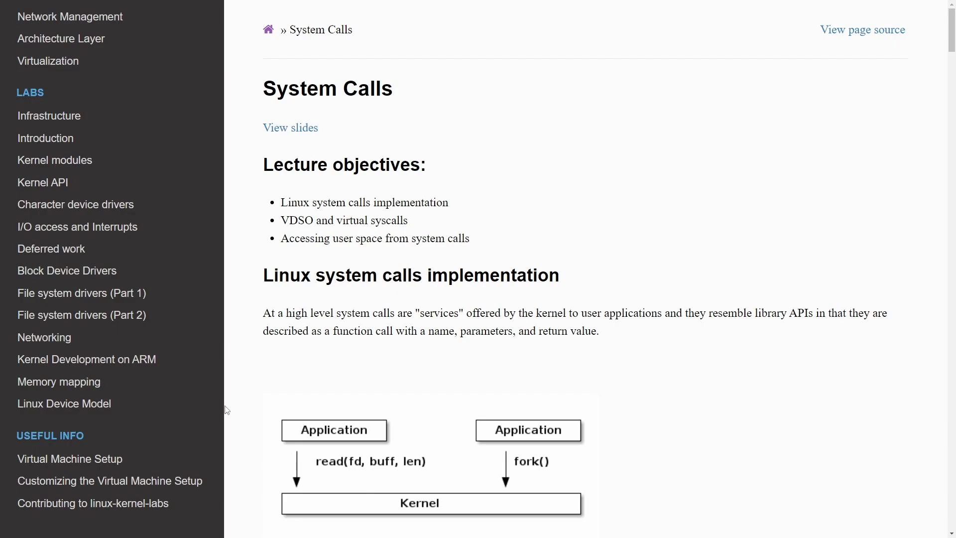
mouse_move(94, 480)
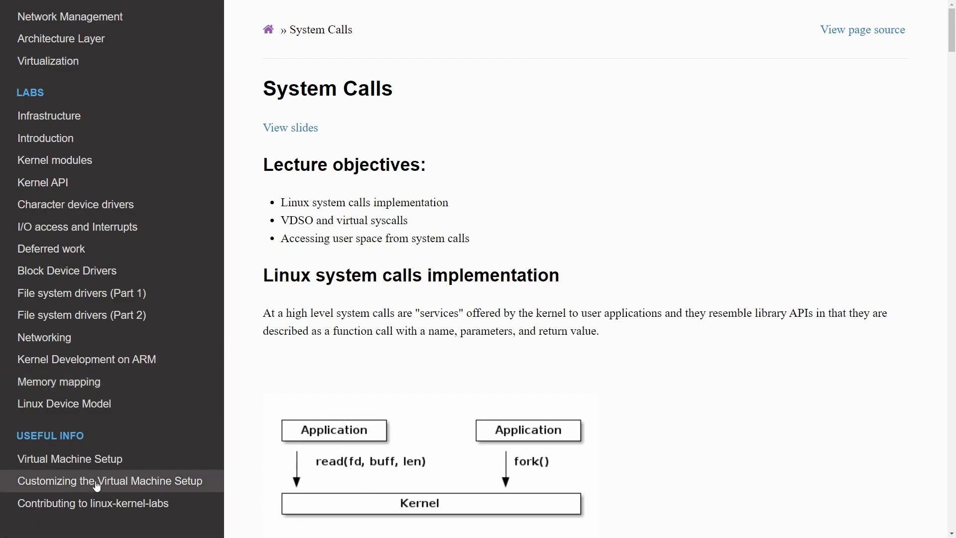
mouse_move(69, 458)
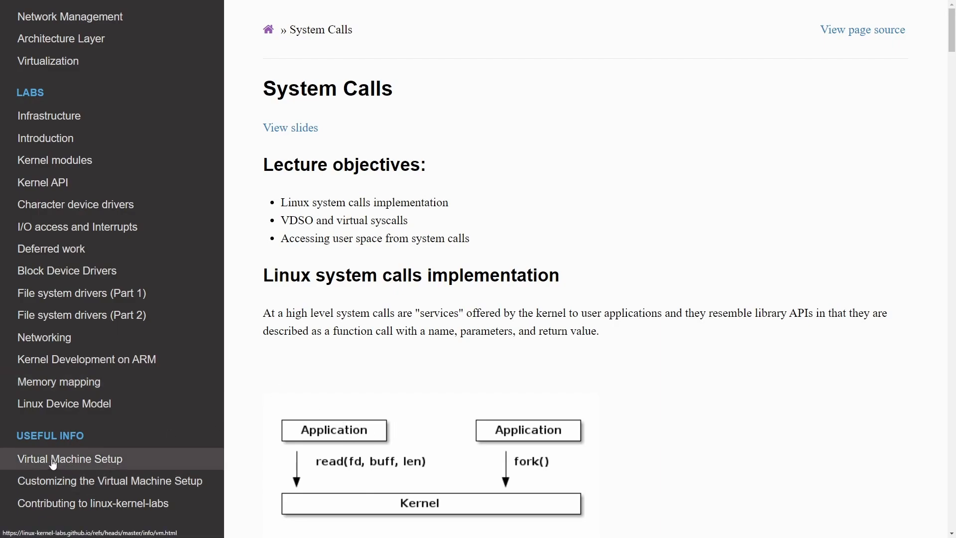
click(70, 459)
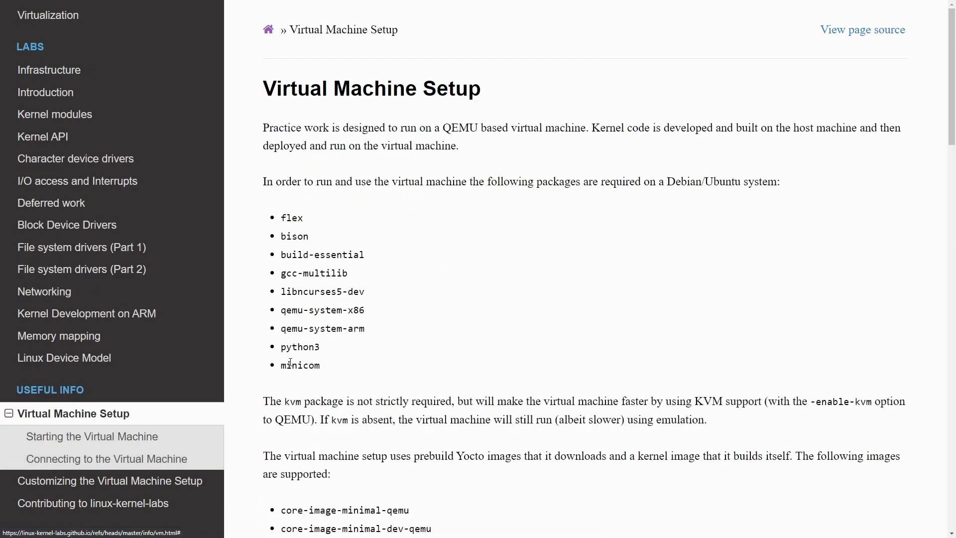
scroll(down, 3)
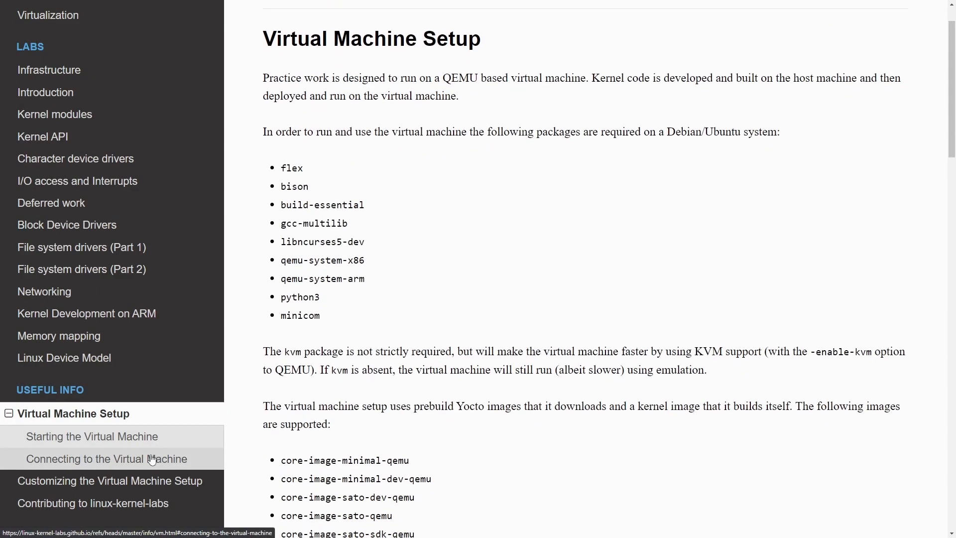
scroll(down, 3)
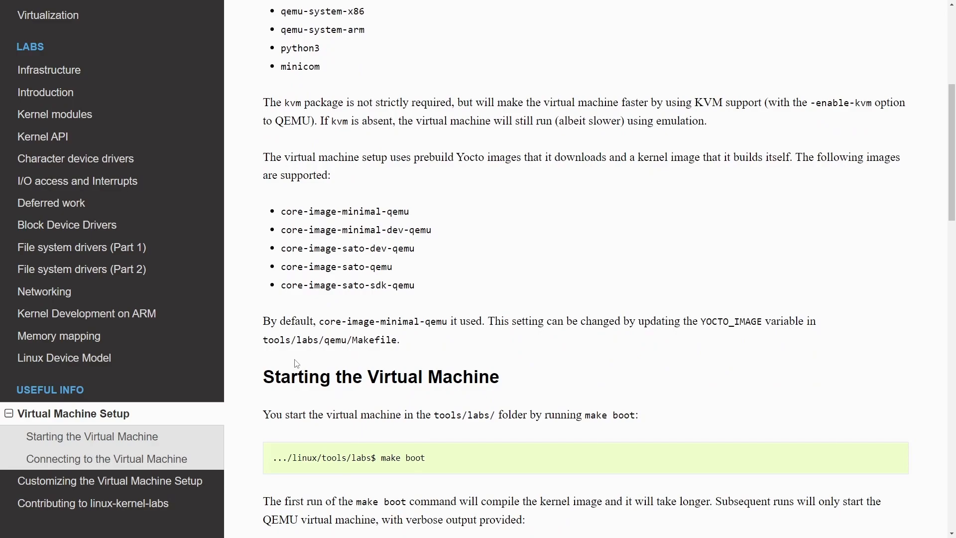
Move on to the Customizing the Virtual Machine Setup page
click(110, 480)
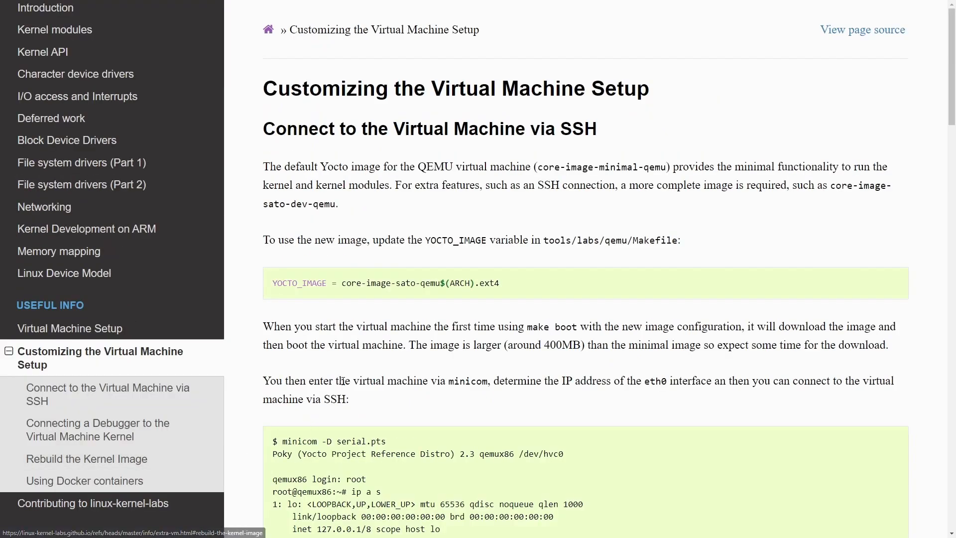
Read the Customizing page through its Docker section, then go to Contributing to linux-kernel-labs
scroll(down, 3)
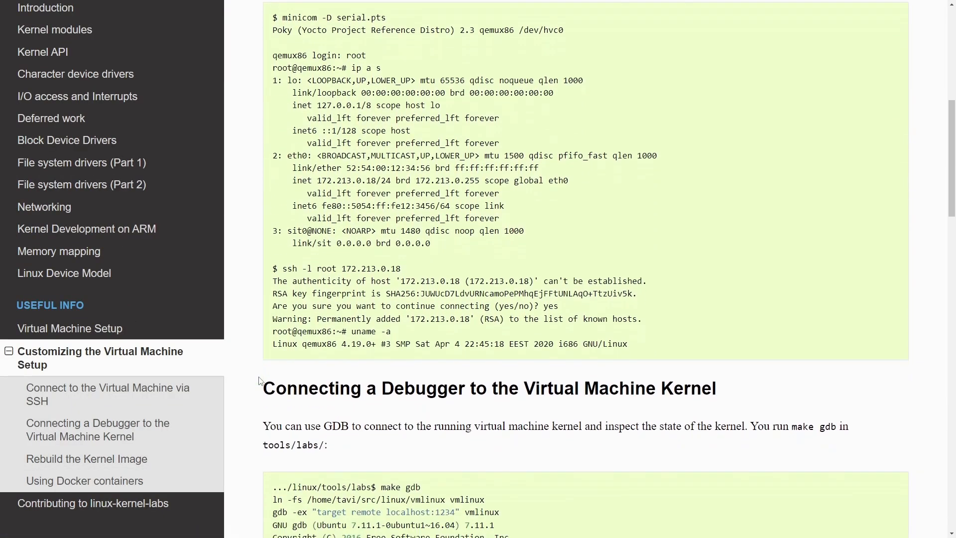
scroll(down, 3)
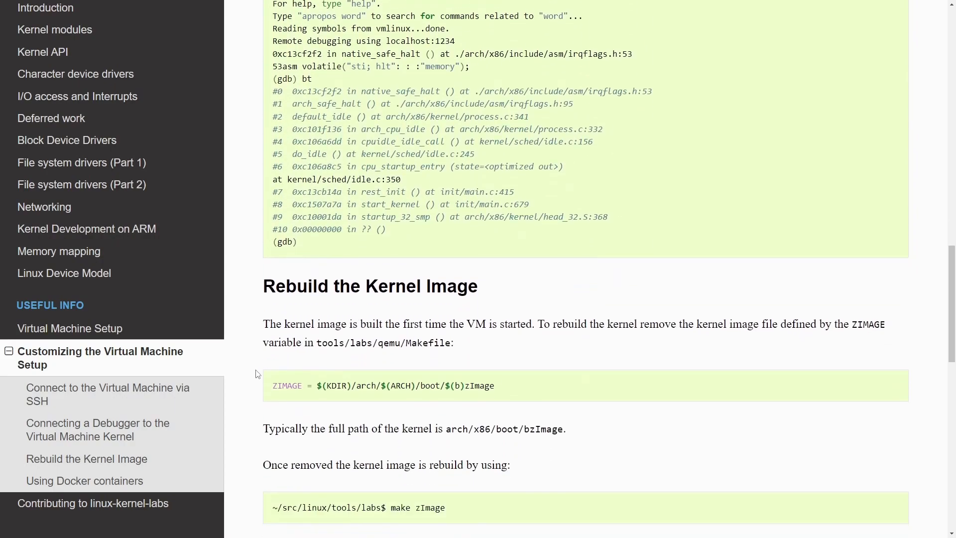
scroll(down, 3)
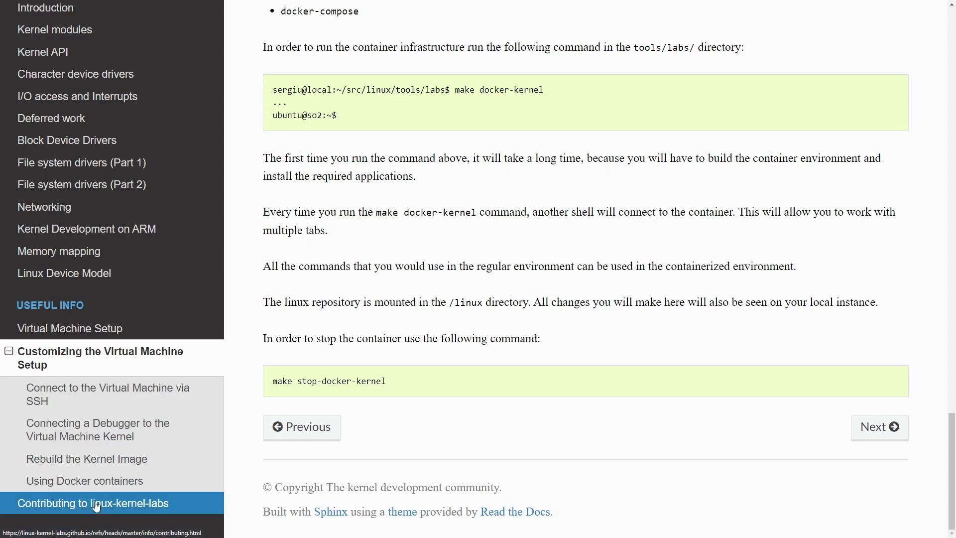
click(92, 503)
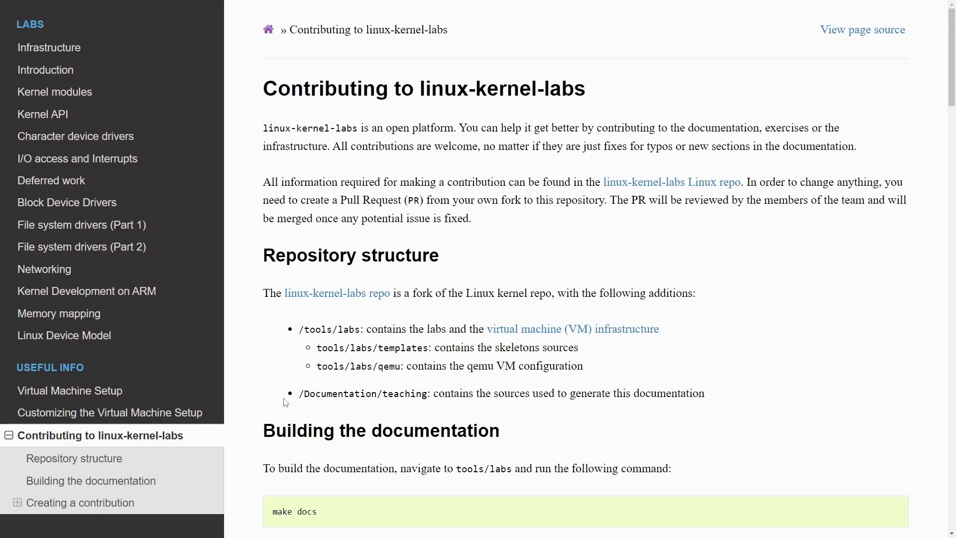
mouse_move(309, 359)
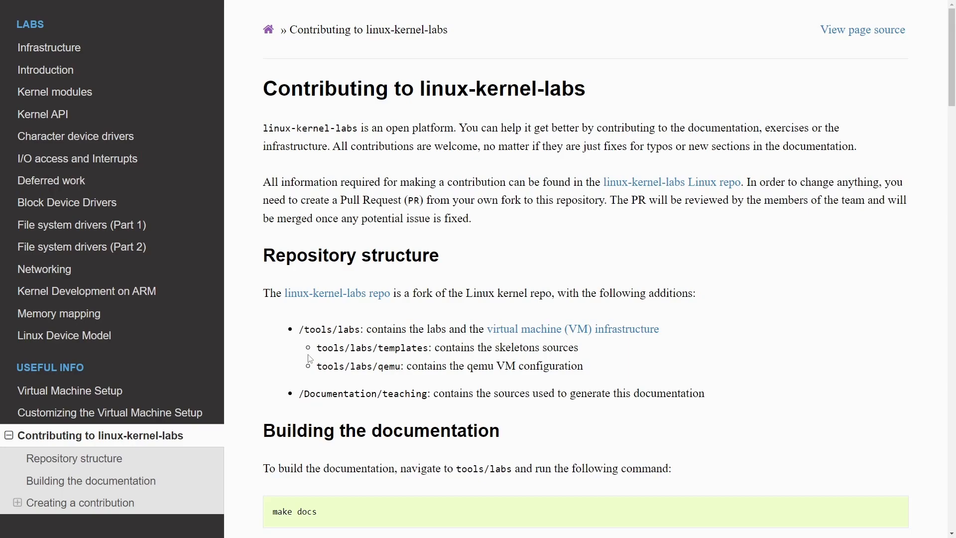
Jump to Building the documentation and read the Contributing page to its final force-push step
click(91, 481)
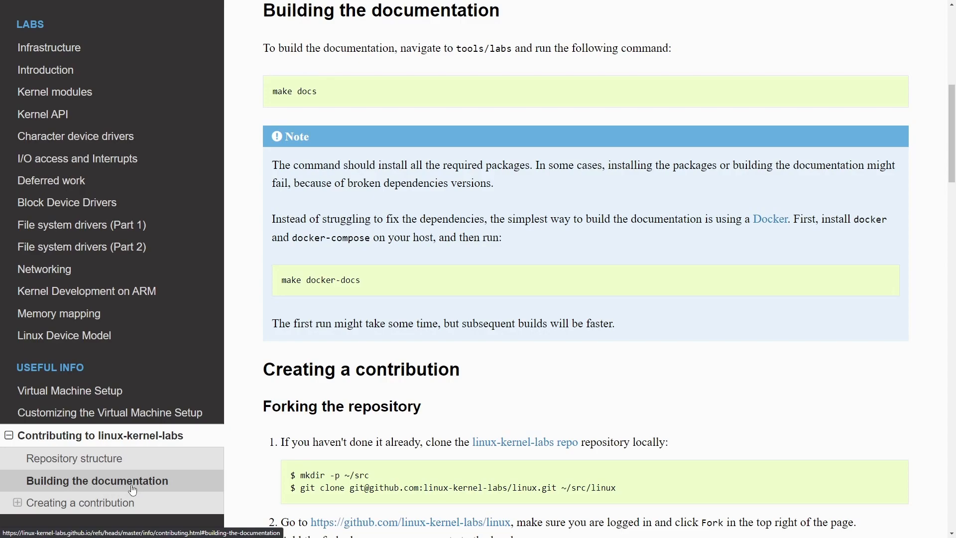
scroll(down, 3)
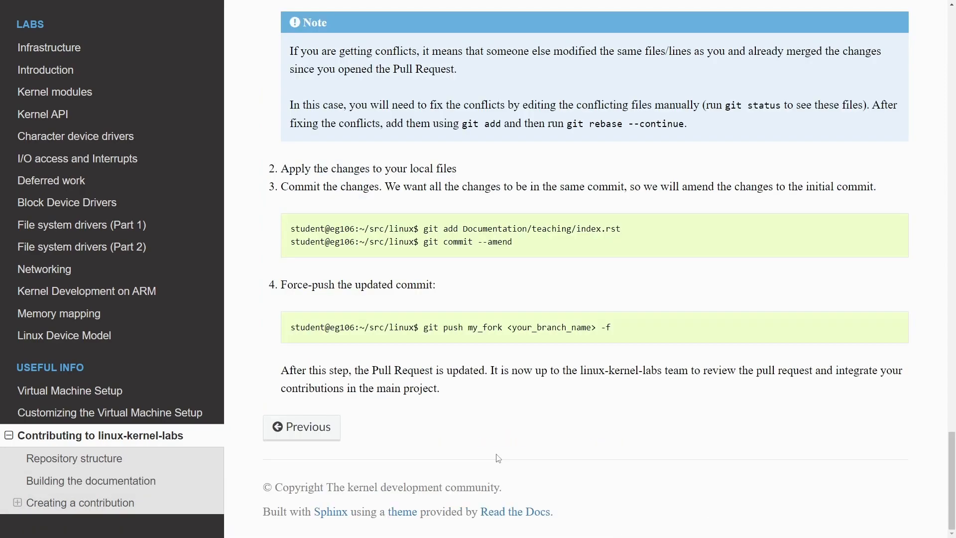